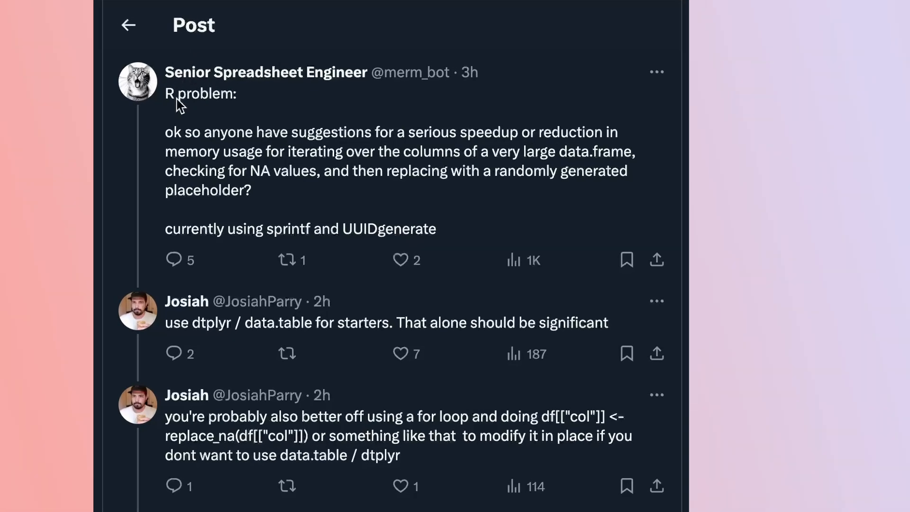
Create the uwu package with usethis and configure it for Rust with rextendr::use_extendr().
{"action": "scroll", "scroll_direction": "down", "scroll_amount": 3}
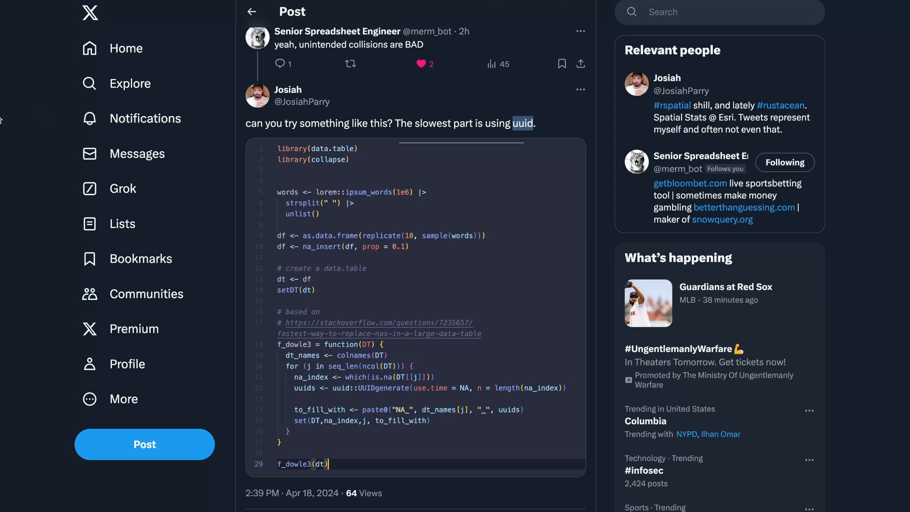
{"action": "mouse_move", "coordinate": [7, 106]}
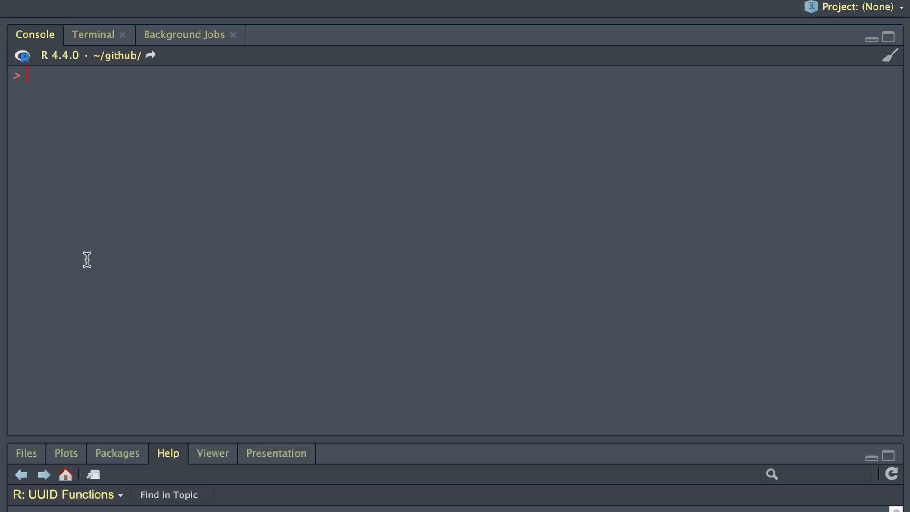
{"action": "type", "text": "usethis::new_p"}
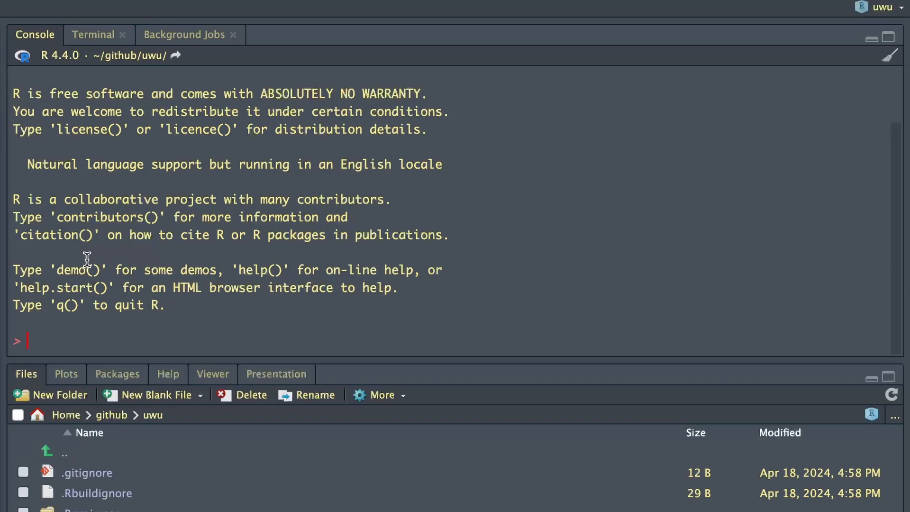
{"action": "type", "text": "rextendr::"}
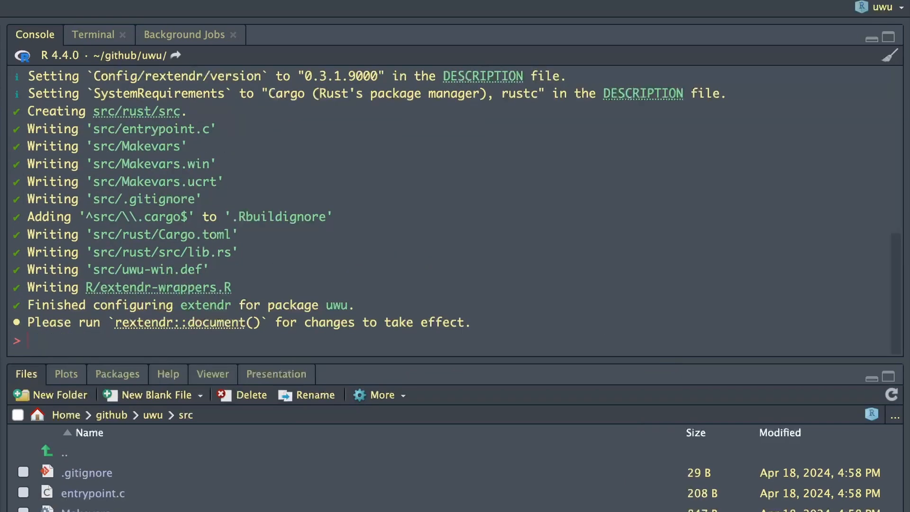
Switch to the Terminal and change directory into src/rust.
{"action": "left_click", "coordinate": [94, 34]}
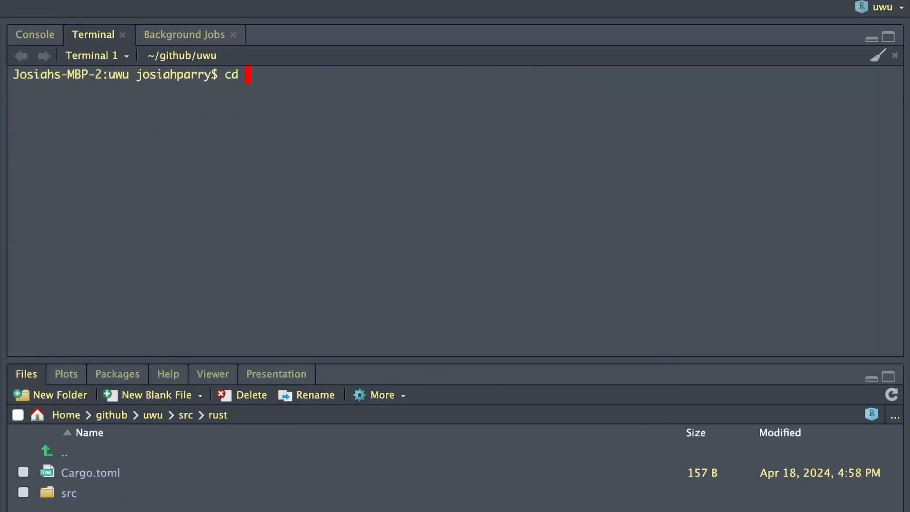
{"action": "type", "text": "src/rust"}
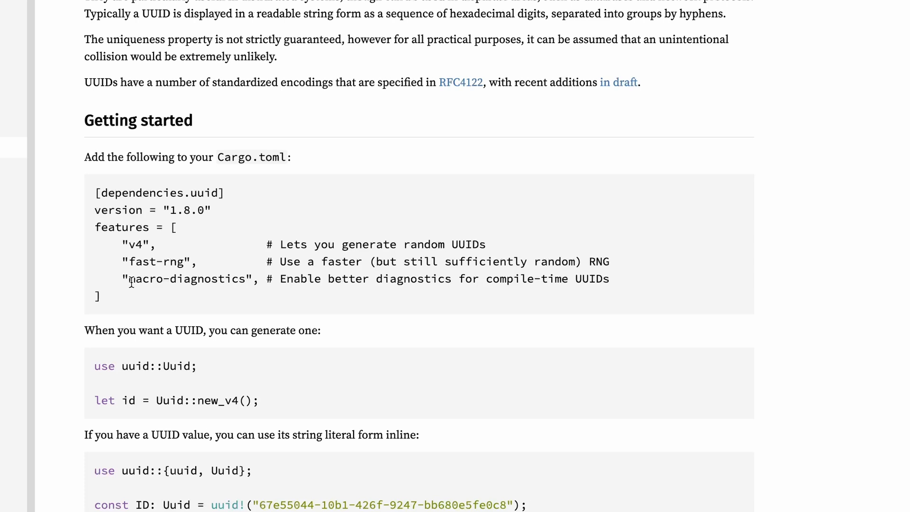
Select the uuid crate's Cargo.toml dependency snippet on docs.rs.
{"action": "left_click_drag", "start_coordinate": [96, 192], "coordinate": [101, 295]}
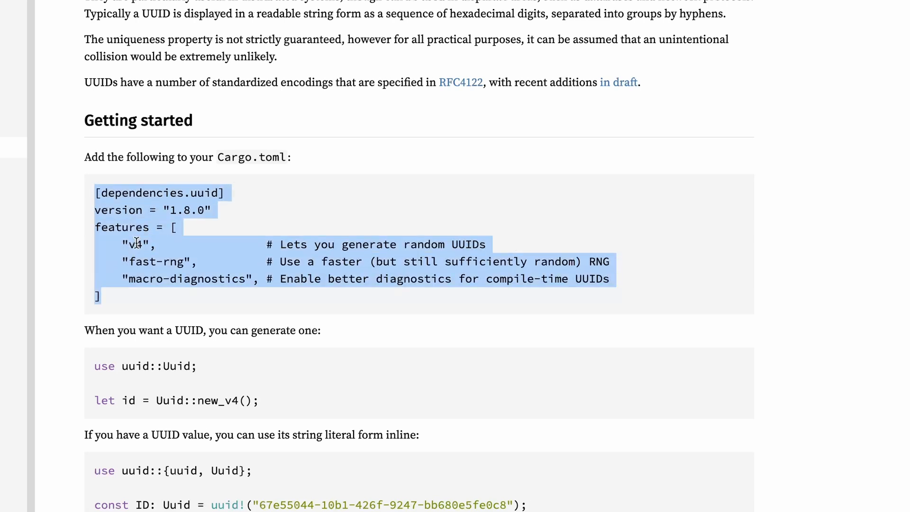
{"action": "mouse_move", "coordinate": [211, 96]}
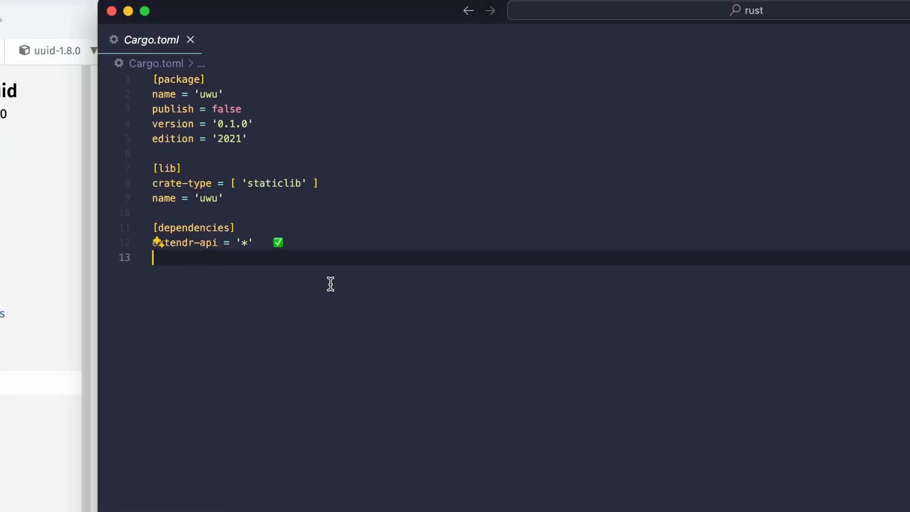
Add uuid dependency with version "*" and features v4, v7, fast-rng to Cargo.toml.
{"action": "type", "text": "uuid = { version = \"*\"}"}
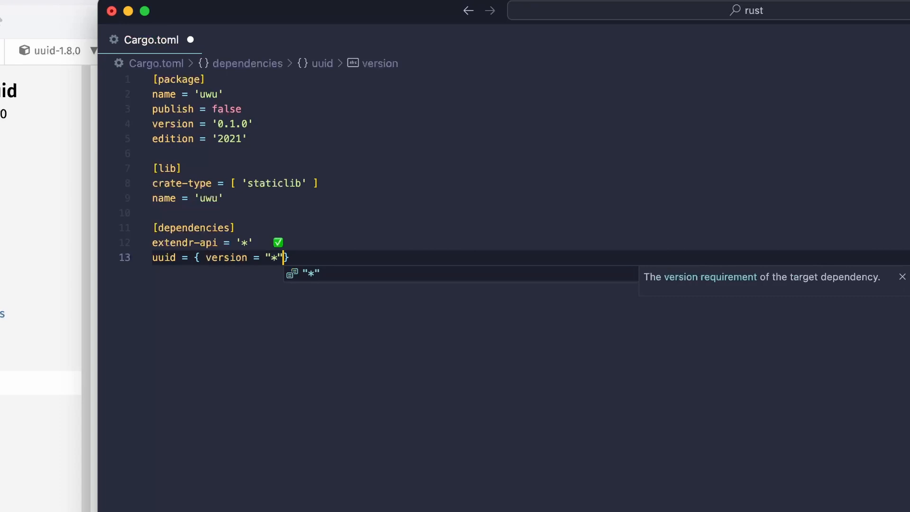
{"action": "type", "text": ", features = [\"v4\", \"v7\", \"fast\"]"}
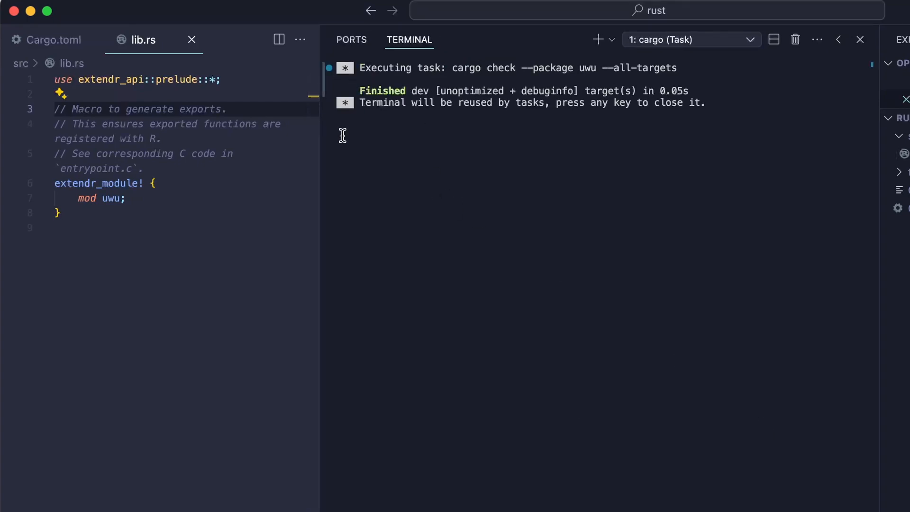
Write fn new_v4() -> String with use uuid::Uuid and a let uuid = Uuid::new_v4() binding.
{"action": "key", "text": "enter"}
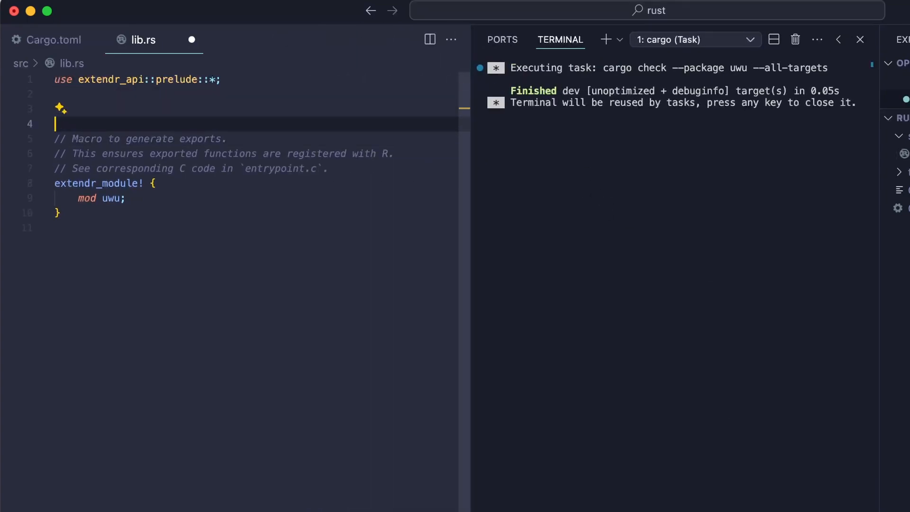
{"action": "type", "text": "// Define a function that can be called from R."}
{"action": "left_click", "coordinate": [254, 108]}
{"action": "type", "text": "fn"}
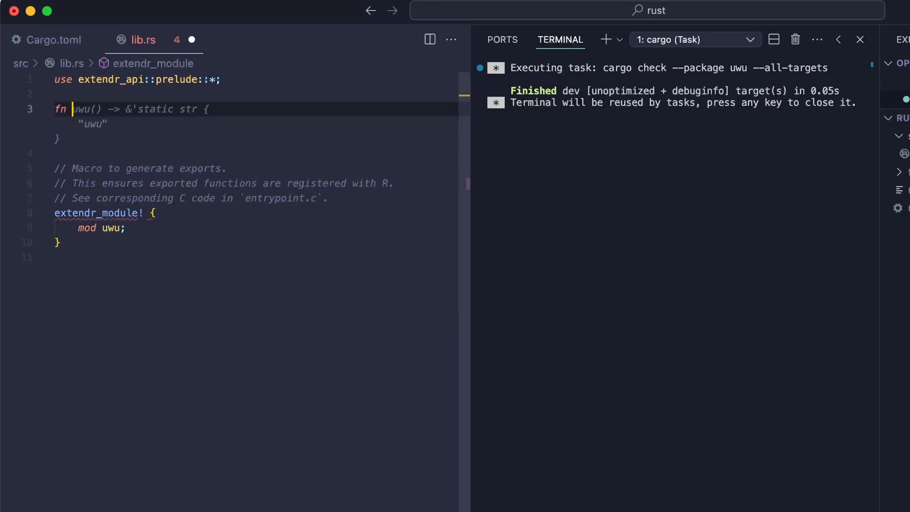
{"action": "type", "text": "String {"}
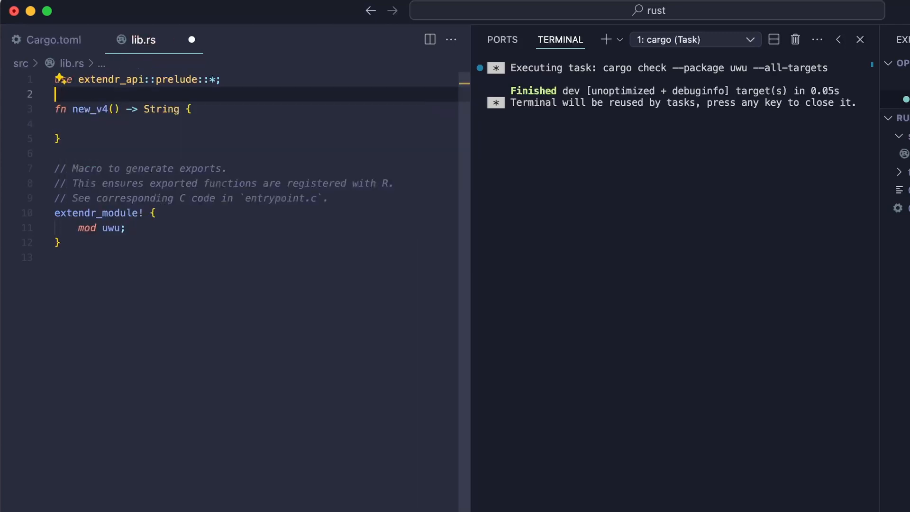
{"action": "type", "text": "use uuid::Uuid;"}
{"action": "left_click", "coordinate": [256, 123]}
{"action": "type", "text": "Uuui::new_v4()."}
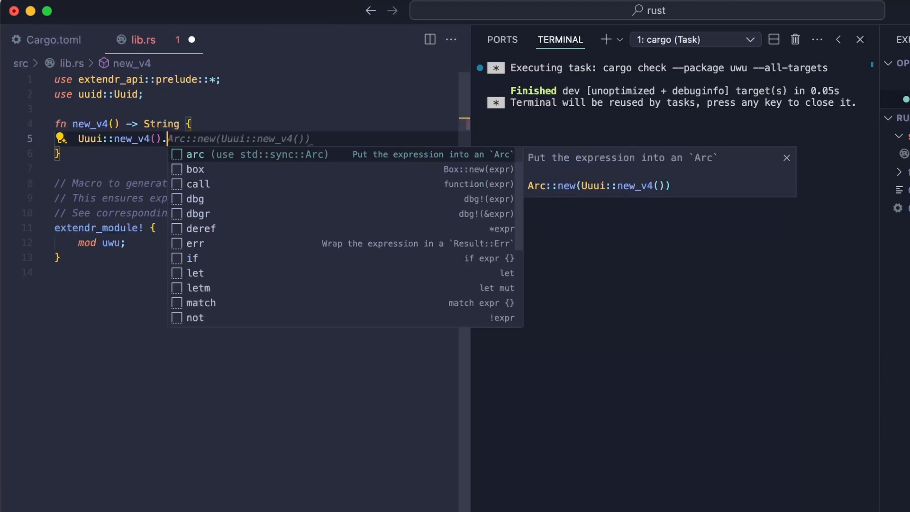
{"action": "key", "text": "Escape"}
{"action": "type", "text": "uuid."}
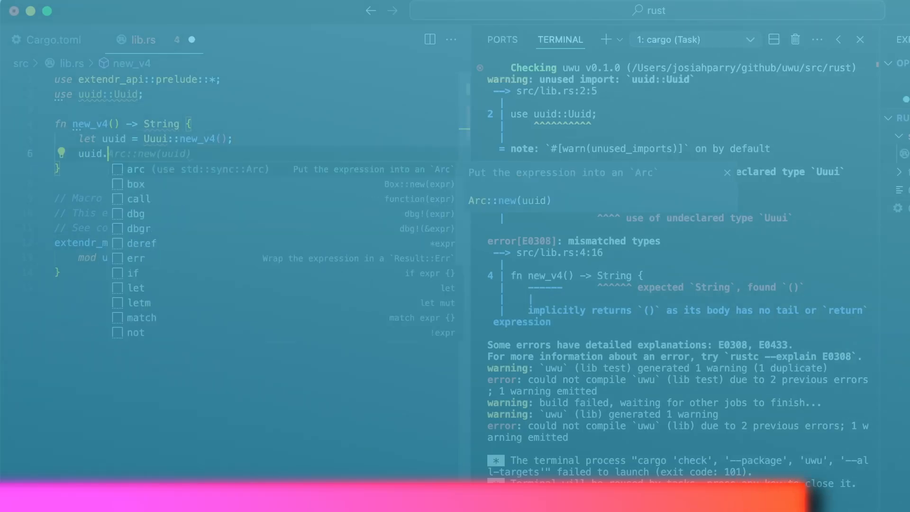
Return uuid.hyphenated().to_string(), mark new_v4 #[extendr] and register it in extendr_module!
{"action": "type", "text": "hyphenated()"}
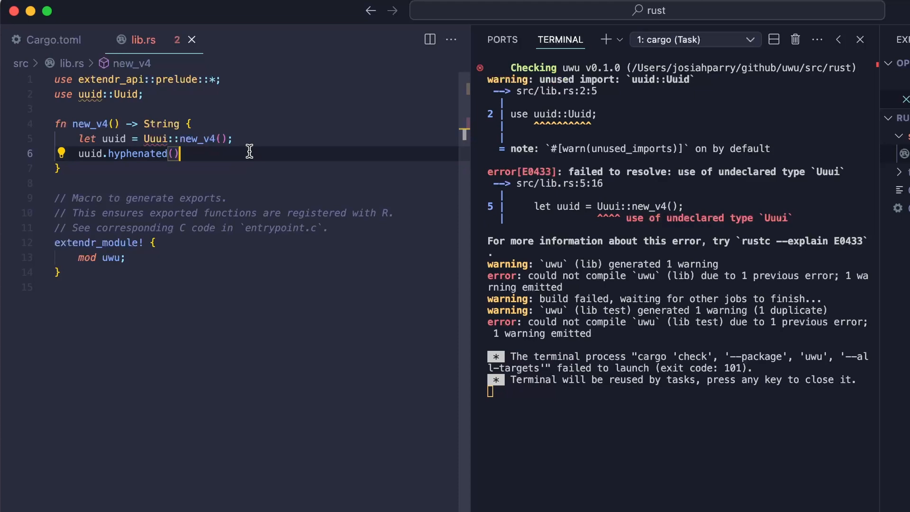
{"action": "type", "text": ".to_string()"}
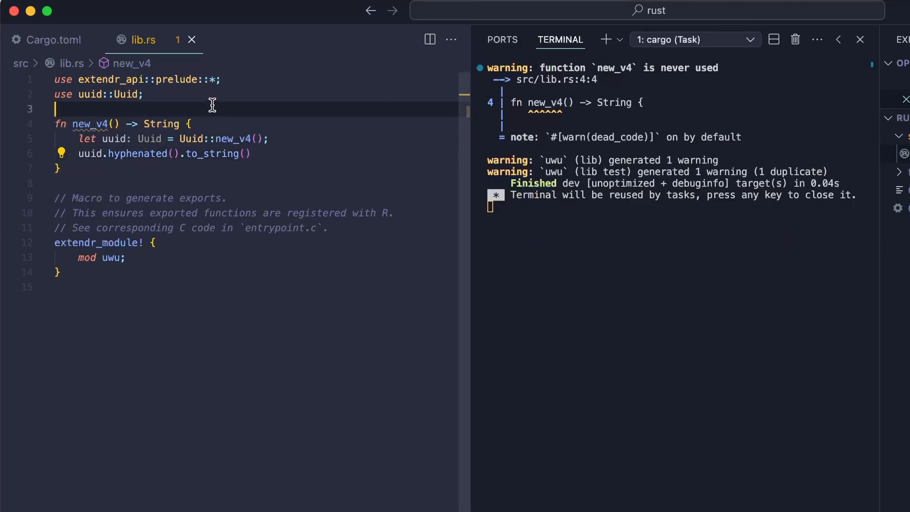
{"action": "type", "text": "#[extendr]"}
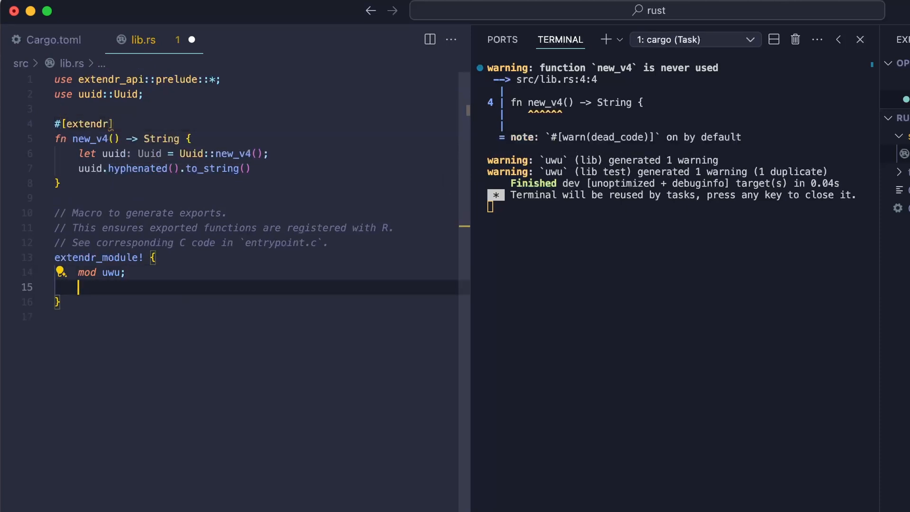
{"action": "type", "text": "fn new_v4;"}
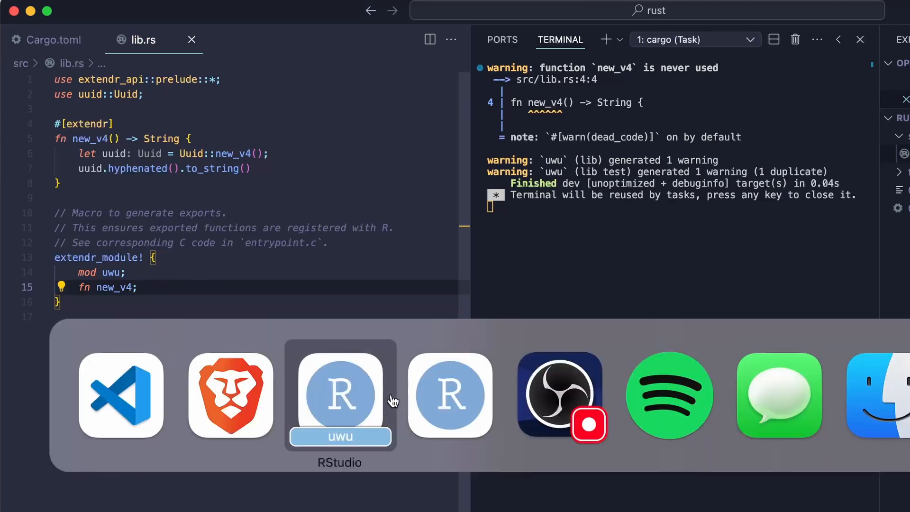
Build and install uwu from a new R script, then run rextendr::document().
{"action": "left_click", "coordinate": [339, 394]}
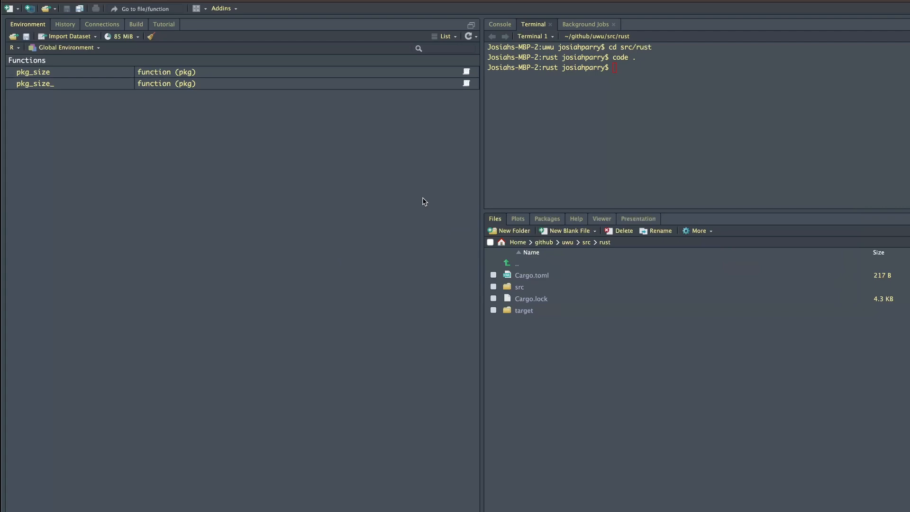
{"action": "left_click", "coordinate": [7, 9]}
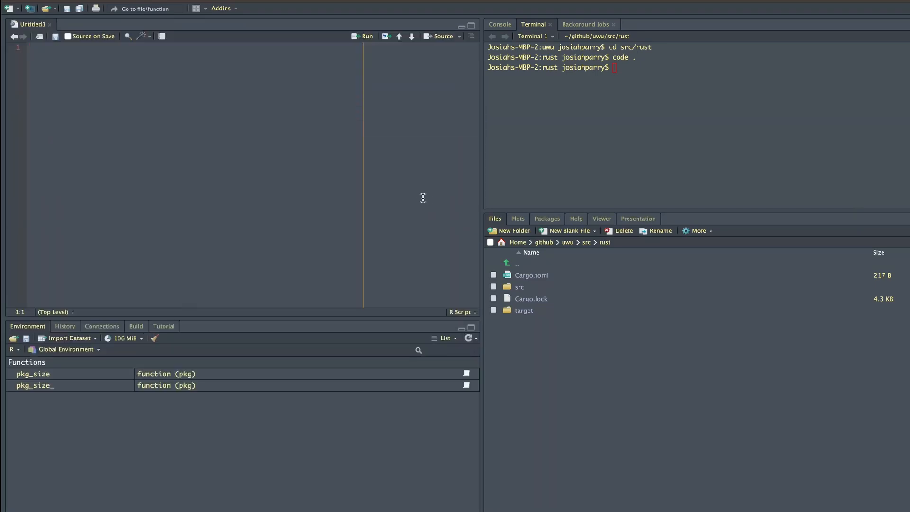
{"action": "left_click", "coordinate": [136, 325]}
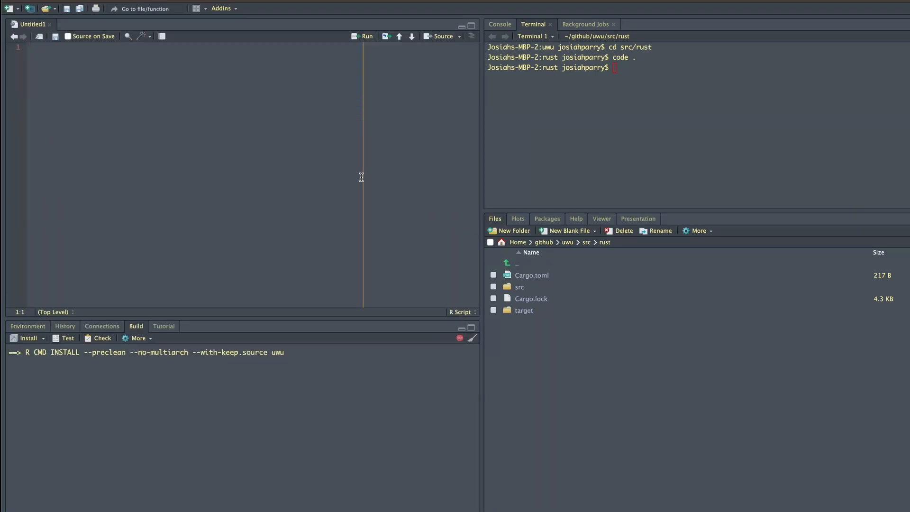
{"action": "left_click", "coordinate": [25, 338]}
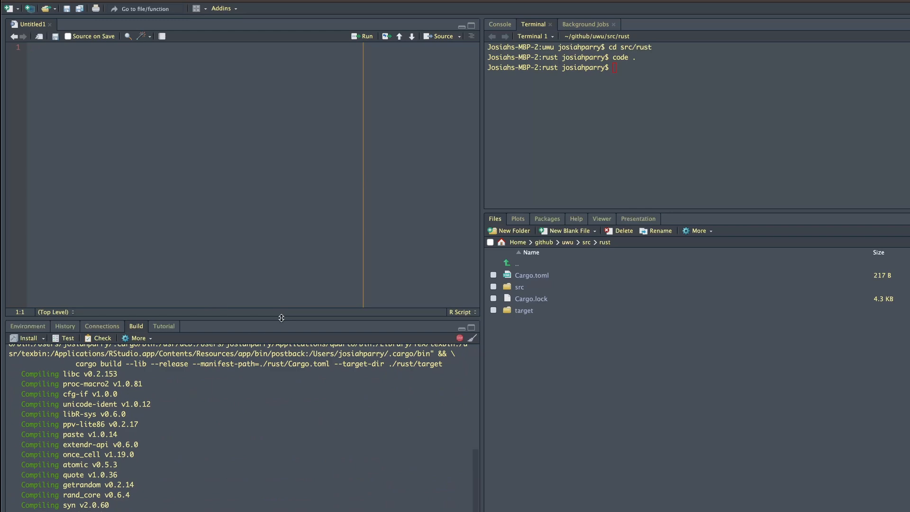
{"action": "type", "text": "rextendr::document("}
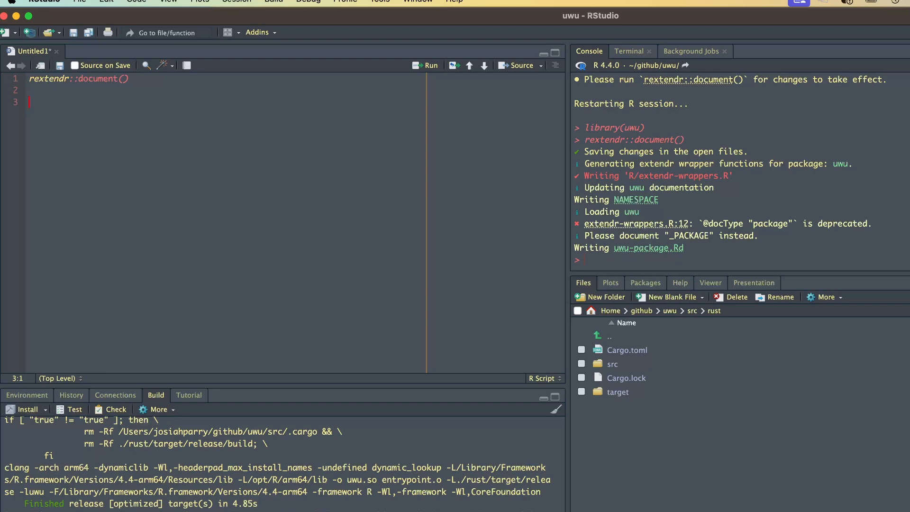
Run devtools::load_all() and call new_v4() to print one UUID string.
{"action": "type", "text": "devtools"}
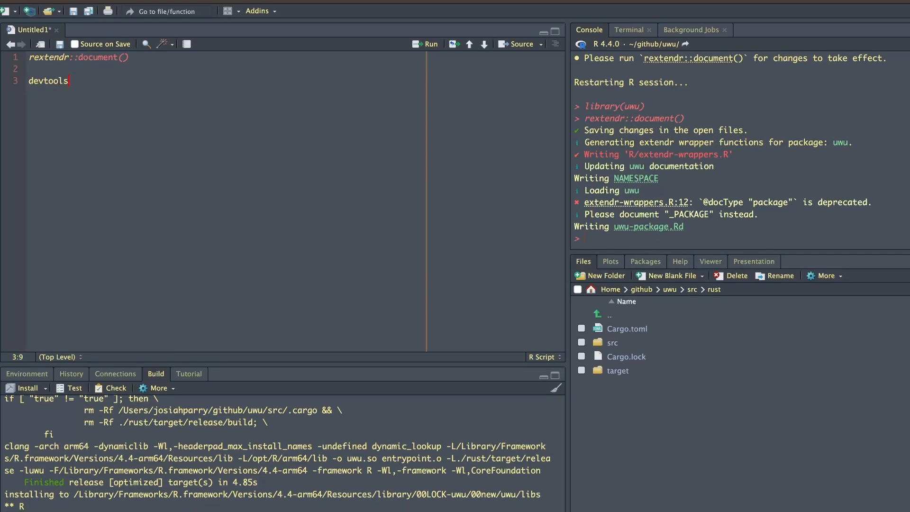
{"action": "type", "text": "::load_all()"}
{"action": "type", "text": "new_v4()"}
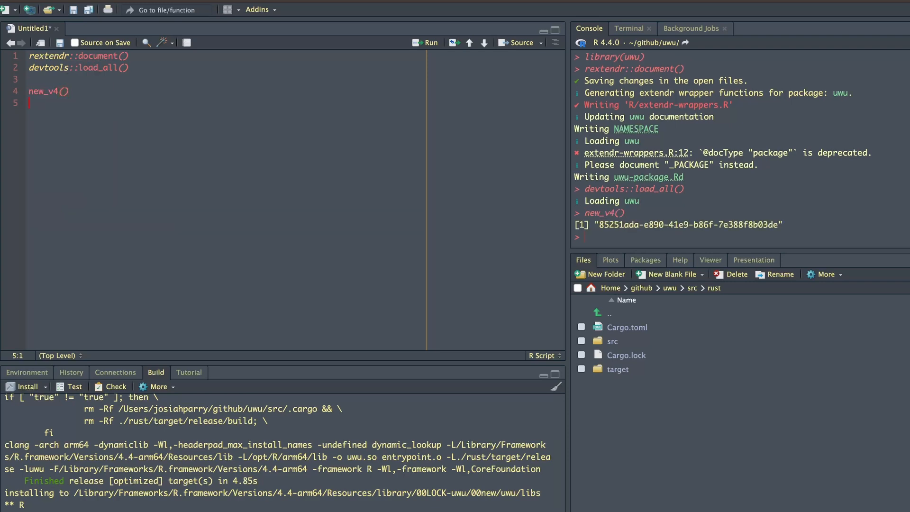
{"action": "mouse_move", "coordinate": [803, 222]}
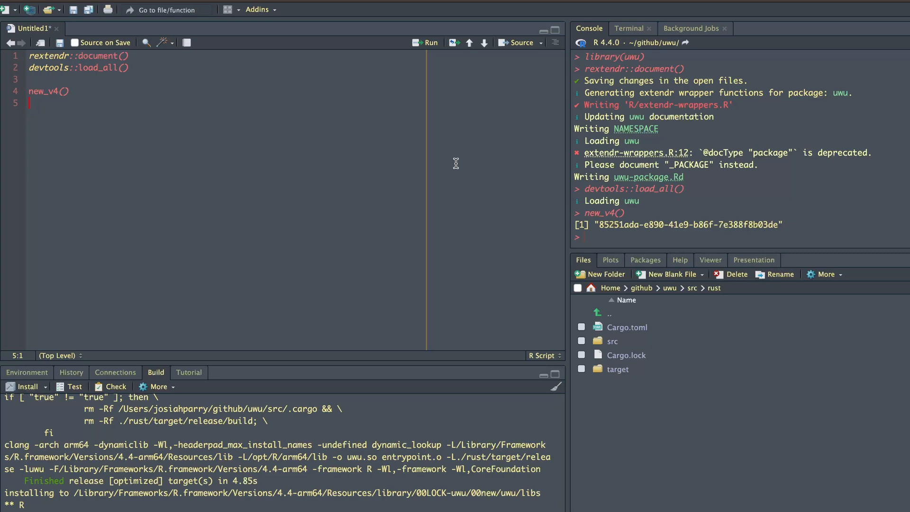
{"action": "mouse_move", "coordinate": [493, 198]}
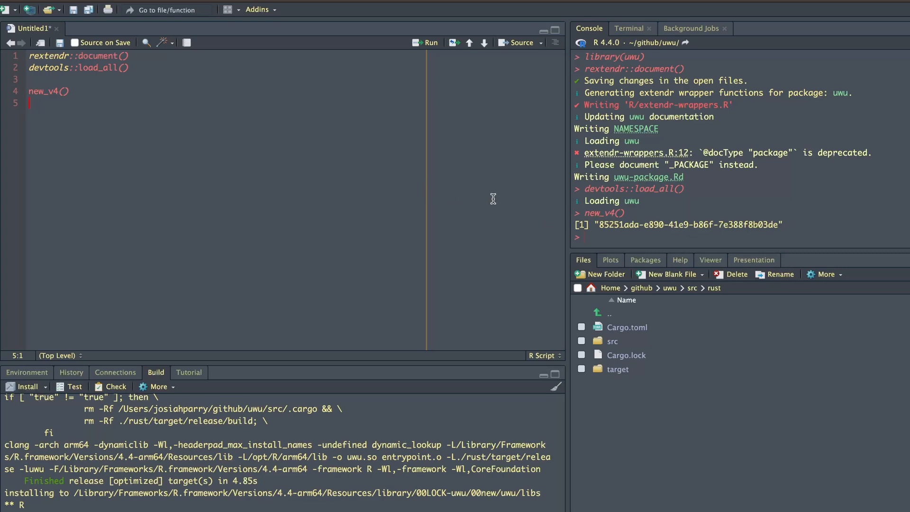
{"action": "left_click_drag", "start_coordinate": [591, 224], "coordinate": [782, 224]}
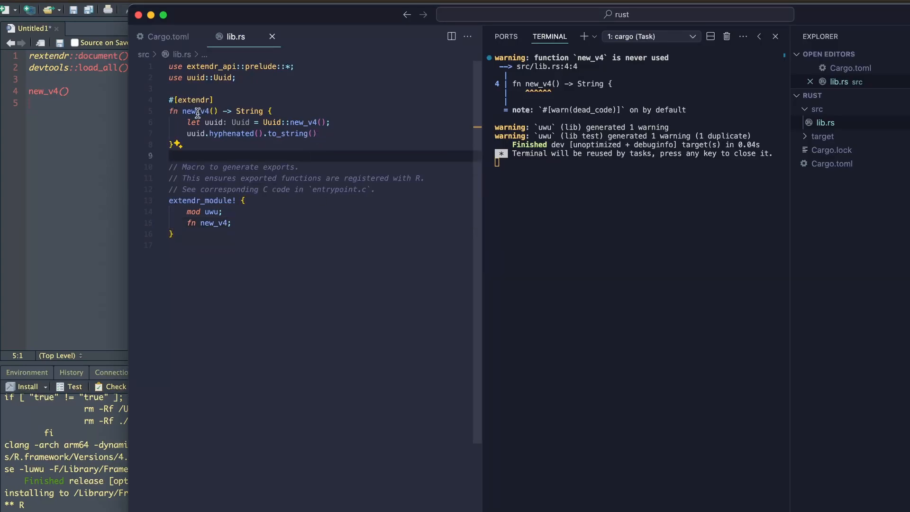
Give new_v4 a parameter n: i32, cast it to usize and build the range 0..n.
{"action": "type", "text": "n"}
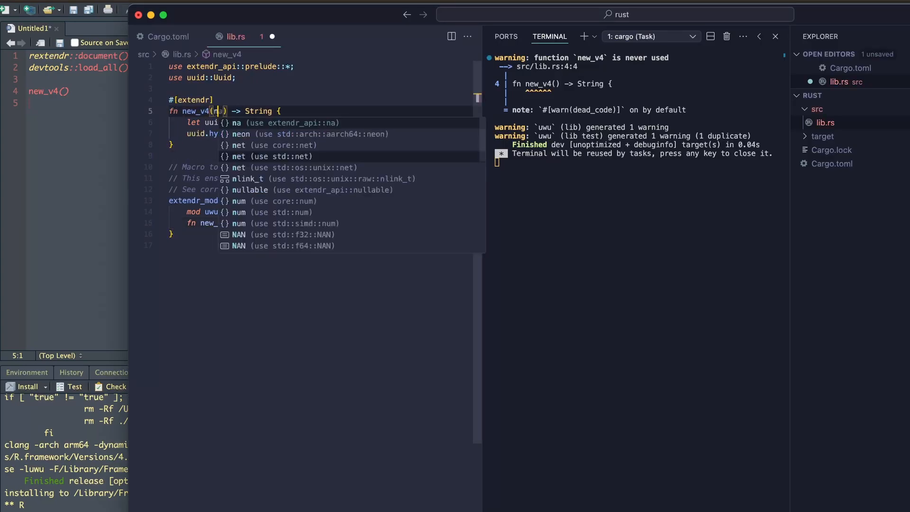
{"action": "type", "text": ": u128"}
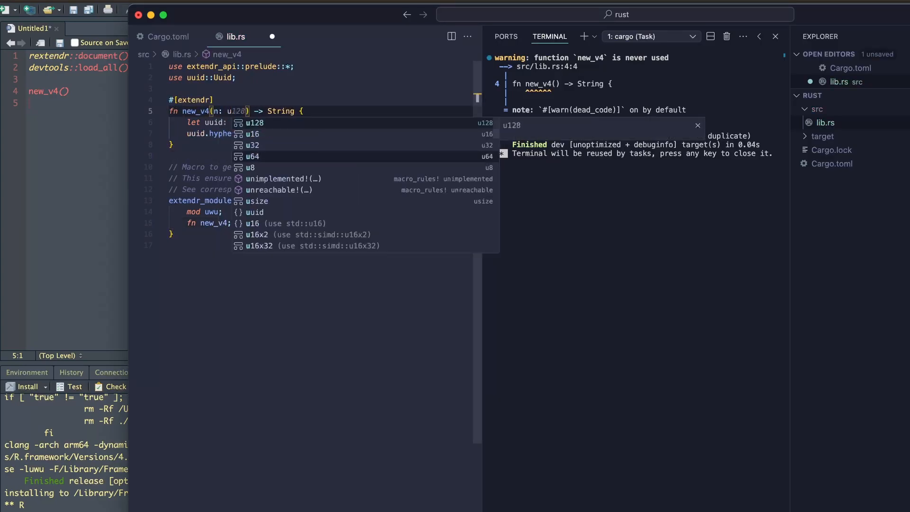
{"action": "type", "text": "i32"}
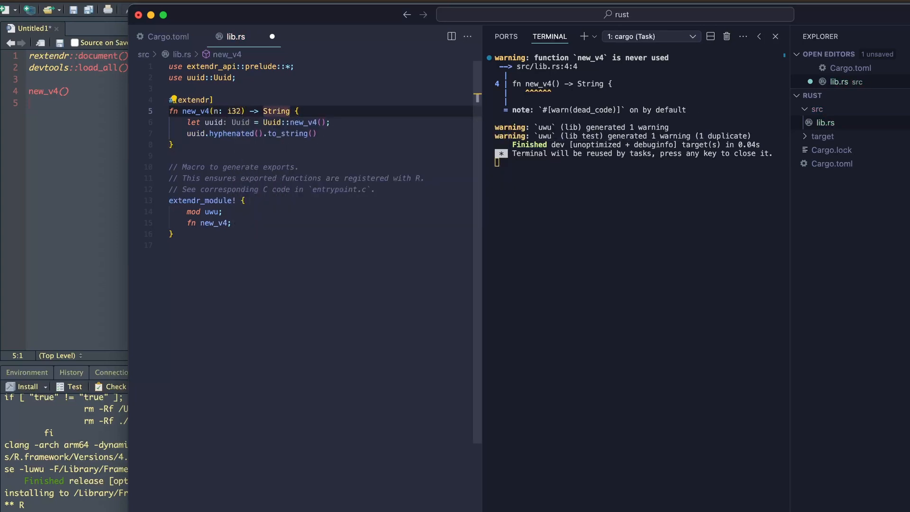
{"action": "type", "text": "s"}
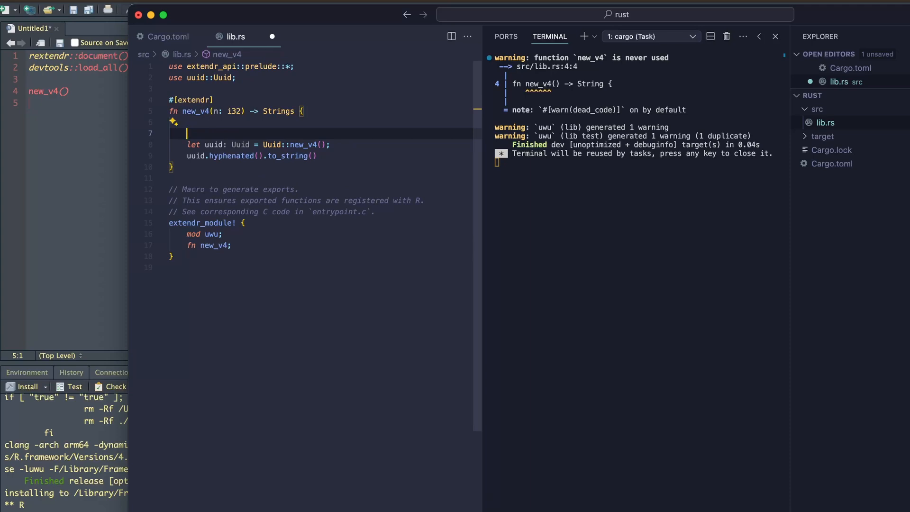
{"action": "type", "text": "let n"}
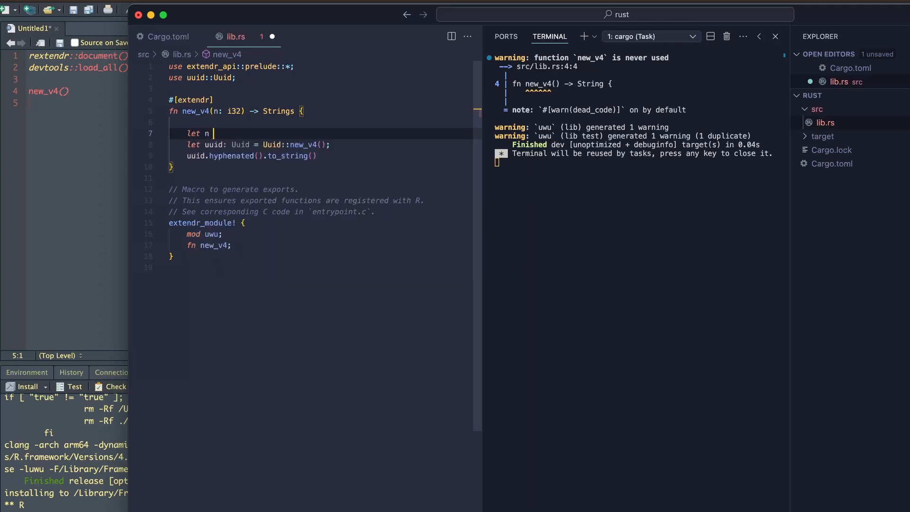
{"action": "type", "text": "= n as usize;"}
{"action": "type", "text": "let range = 0"}
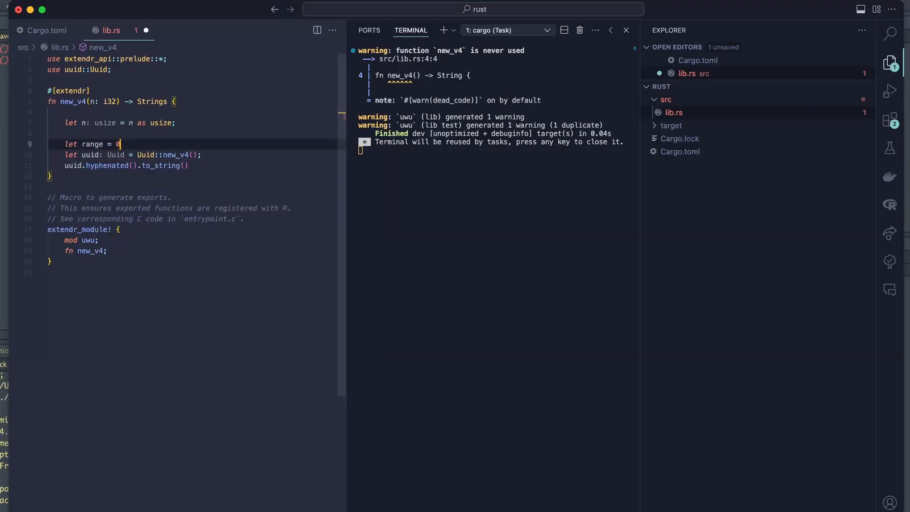
{"action": "type", "text": "..n;"}
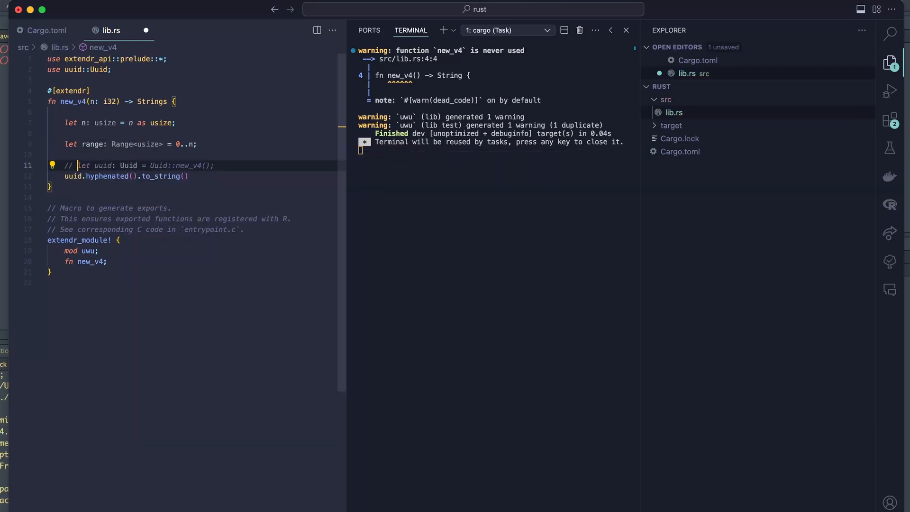
Map the range into Uuid::new_v4 hyphenated strings and collect into Vec<String>.
{"action": "type", "text": "range."}
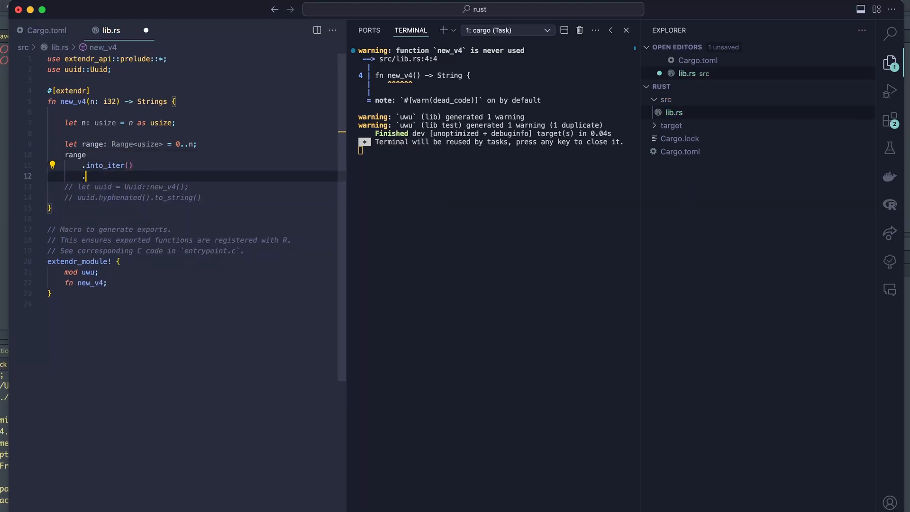
{"action": "type", "text": ".map()"}
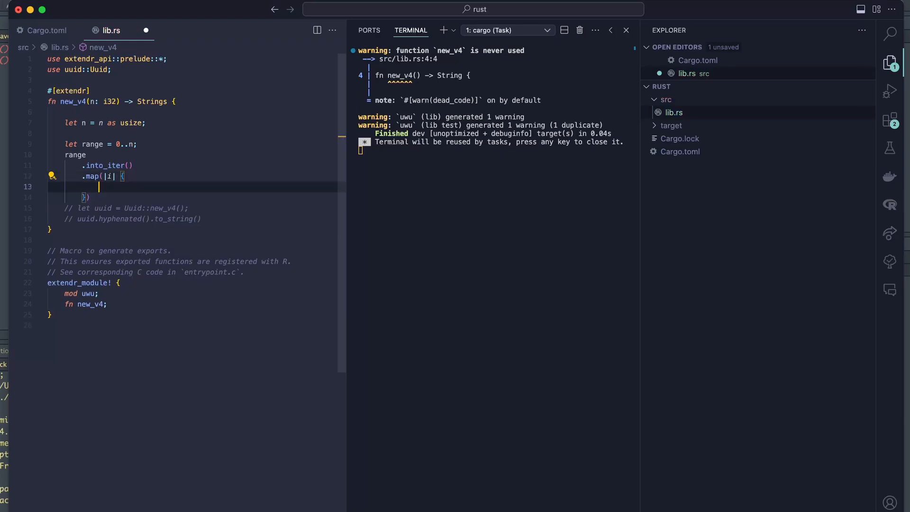
{"action": "type", "text": "Uuid::new_v4().hyphenated()."}
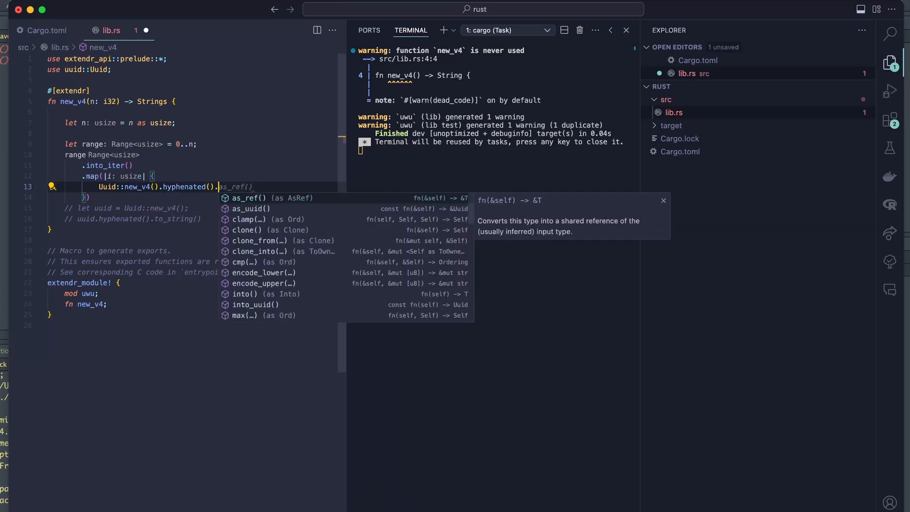
{"action": "type", "text": "to_string()"}
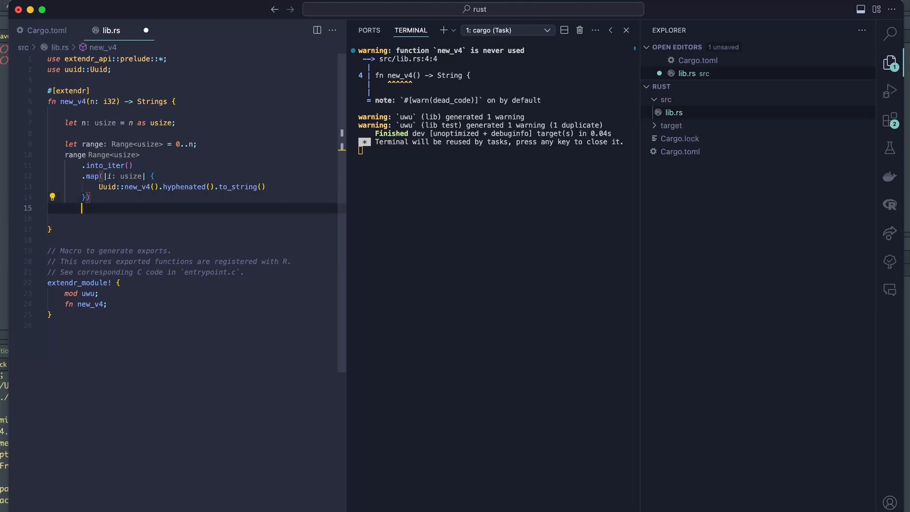
{"action": "type", "text": ".collect::<"}
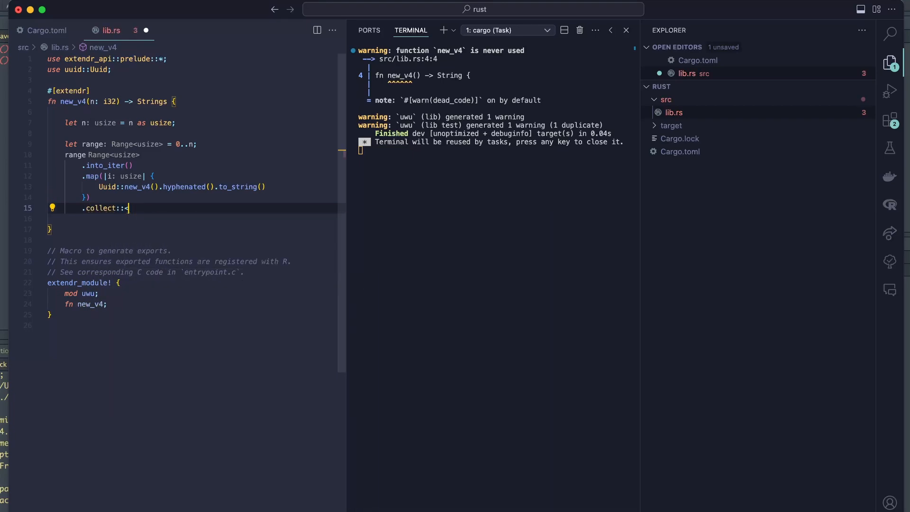
{"action": "type", "text": "String"}
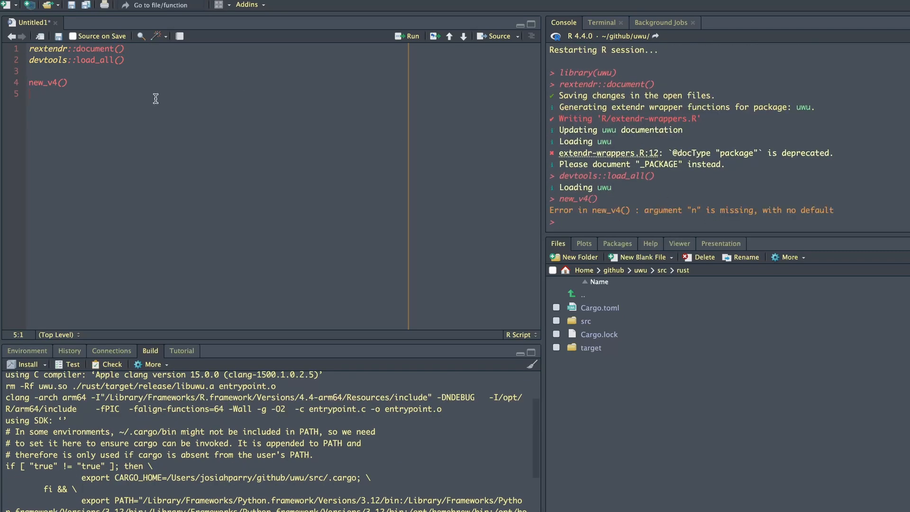
Call new_v4 with counts 10 and 100 and check the results are unique.
{"action": "type", "text": "120"}
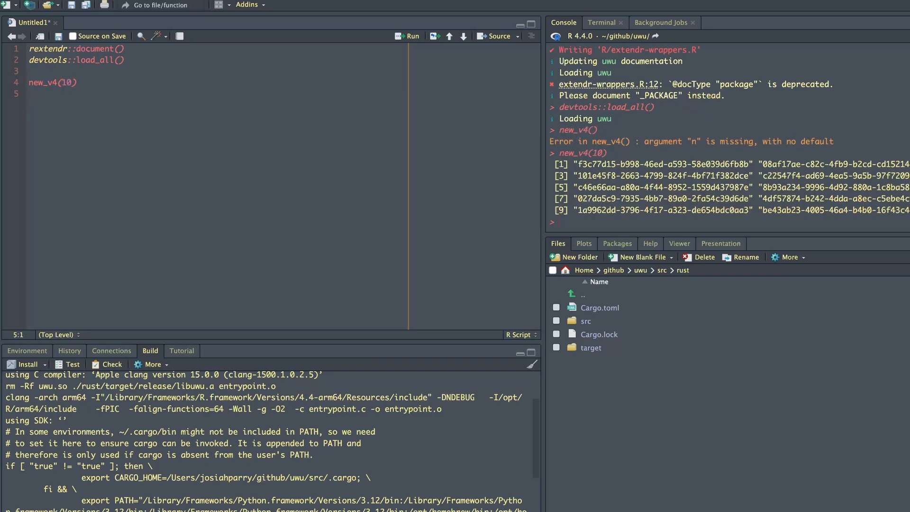
{"action": "type", "text": "0"}
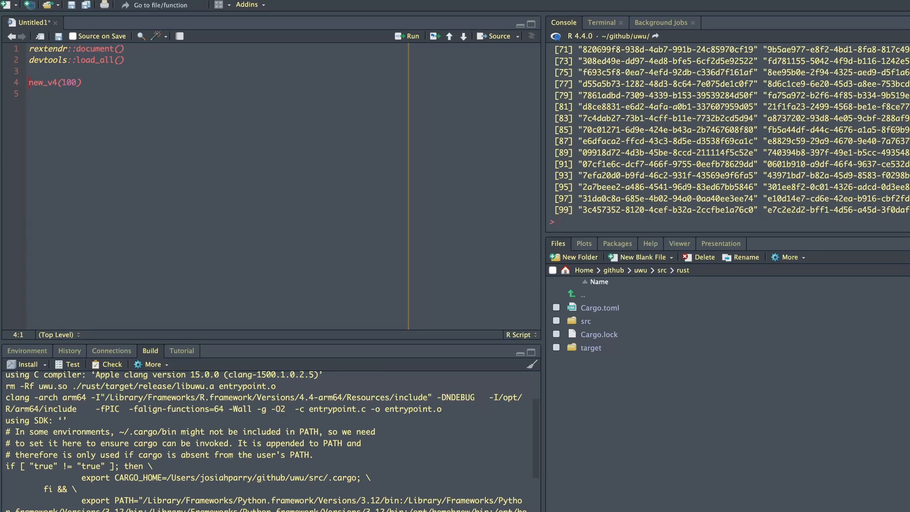
{"action": "type", "text": "uniqe"}
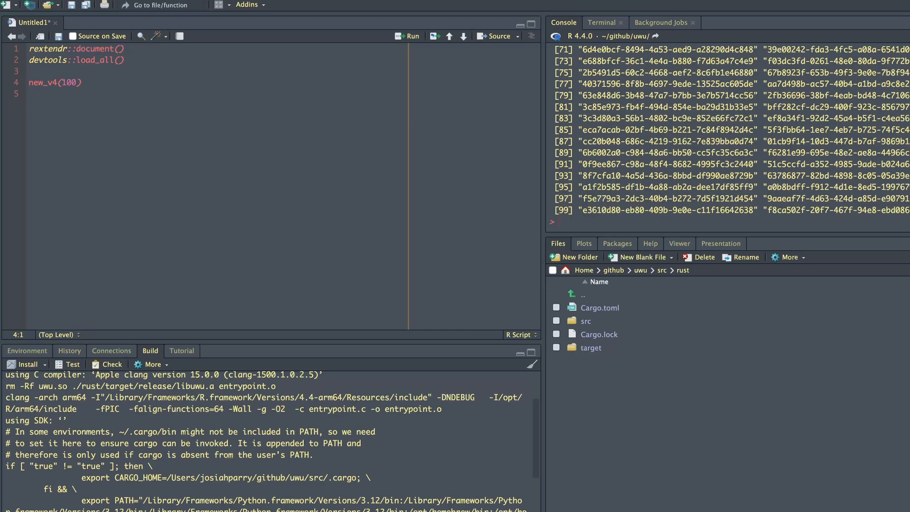
Benchmark new_v4(100) against uuid::UUIDgenerate(n = 100) with bench::mark, check = FALSE.
{"action": "type", "text": "uuid::UUIDgenerate("}
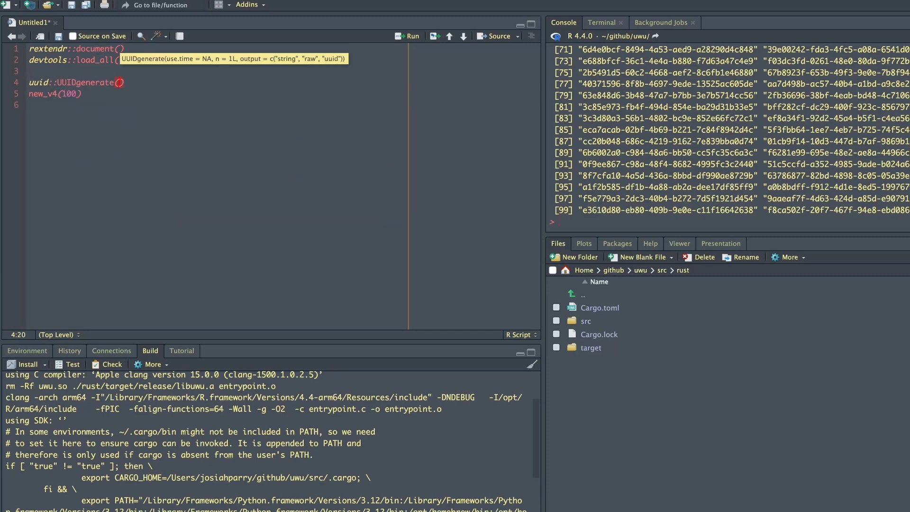
{"action": "type", "text": "use.tam"}
{"action": "type", "text": "bench::mark("}
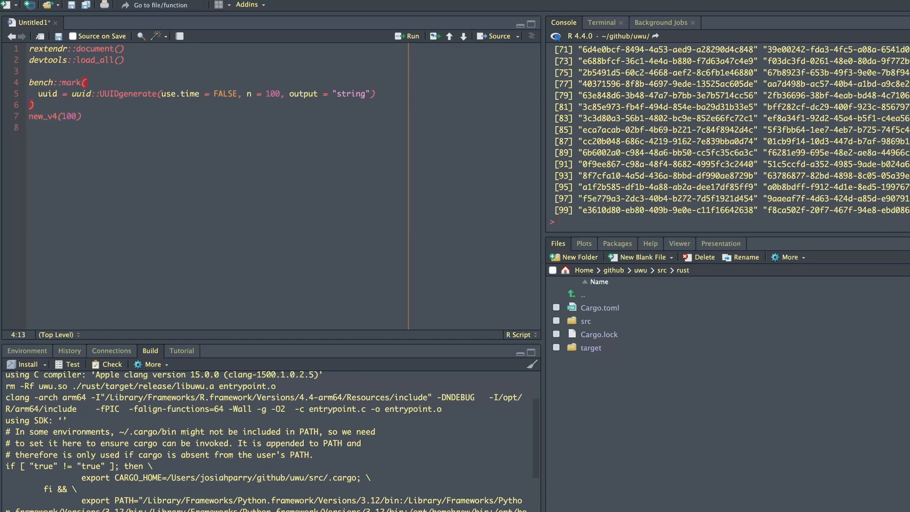
{"action": "type", "text": "uwu = new_v4(100)"}
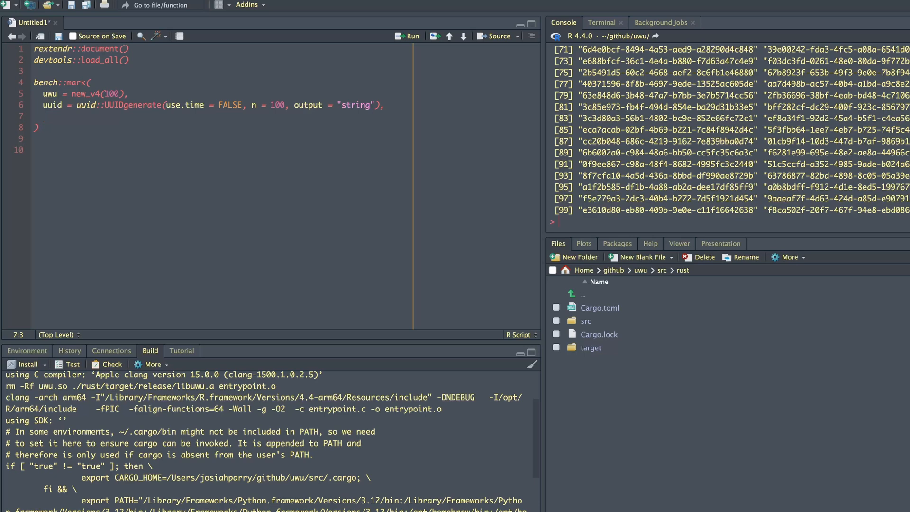
{"action": "type", "text": "check = FALSE"}
{"action": "left_click", "coordinate": [222, 82]}
{"action": "type", "text": "bm <- "}
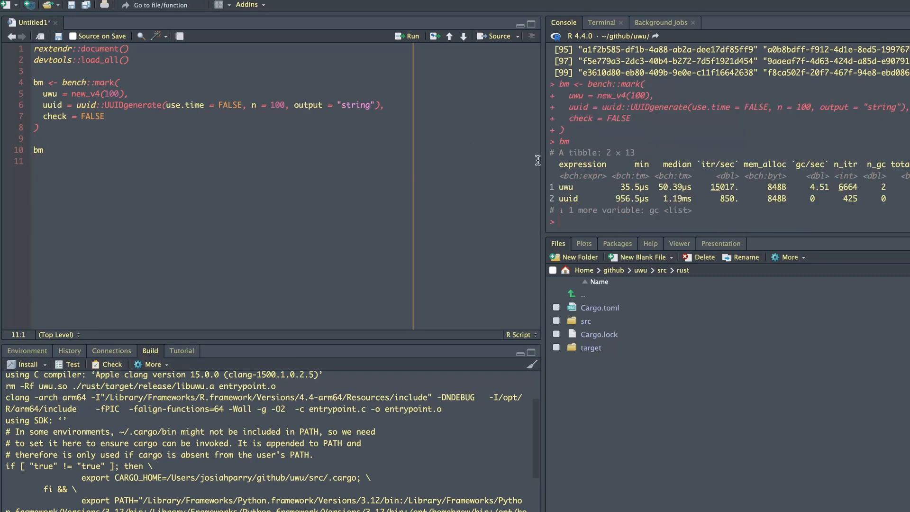
{"action": "mouse_move", "coordinate": [713, 198]}
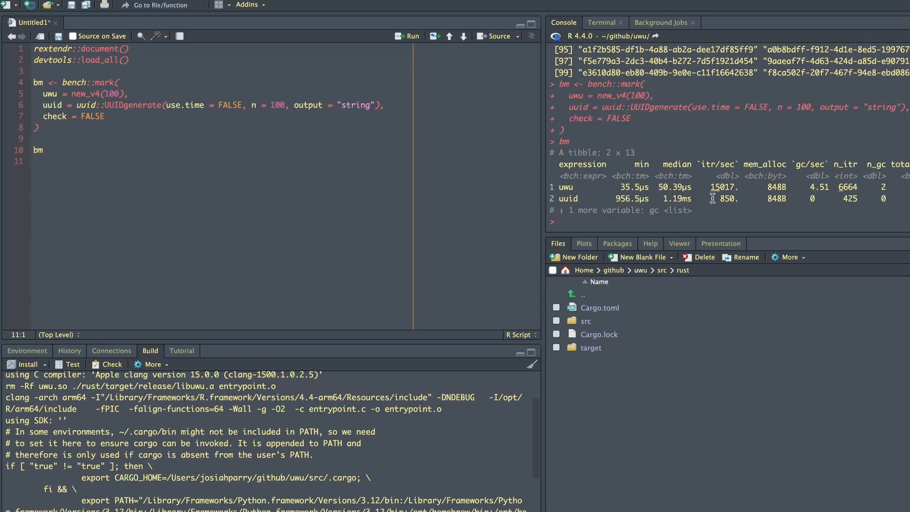
{"action": "mouse_move", "coordinate": [664, 204]}
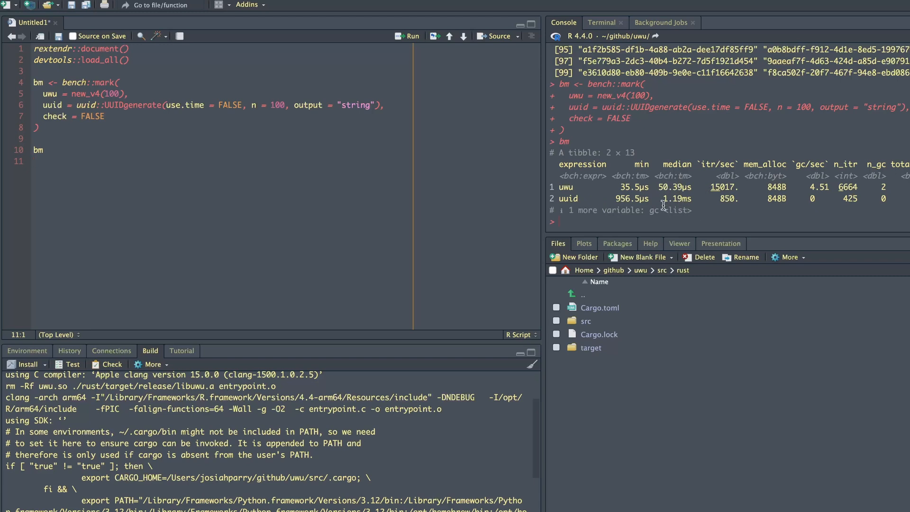
{"action": "mouse_move", "coordinate": [654, 202]}
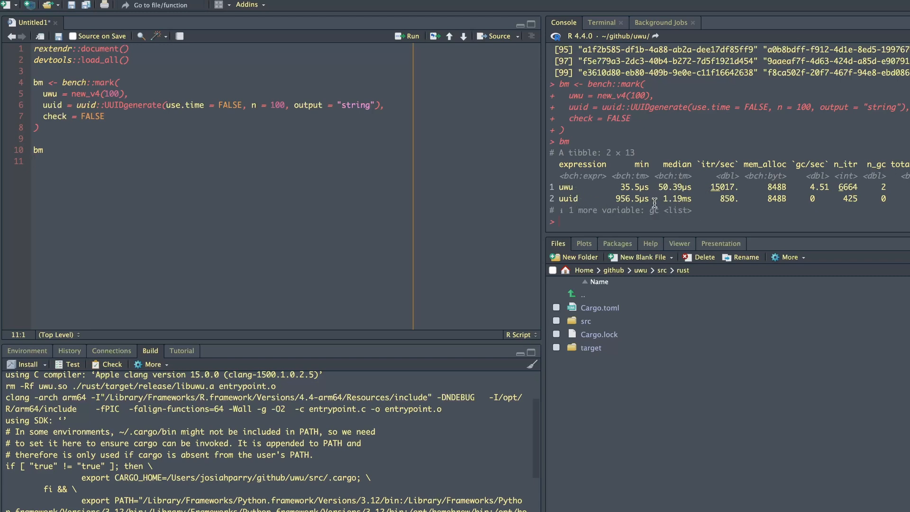
{"action": "mouse_move", "coordinate": [577, 211]}
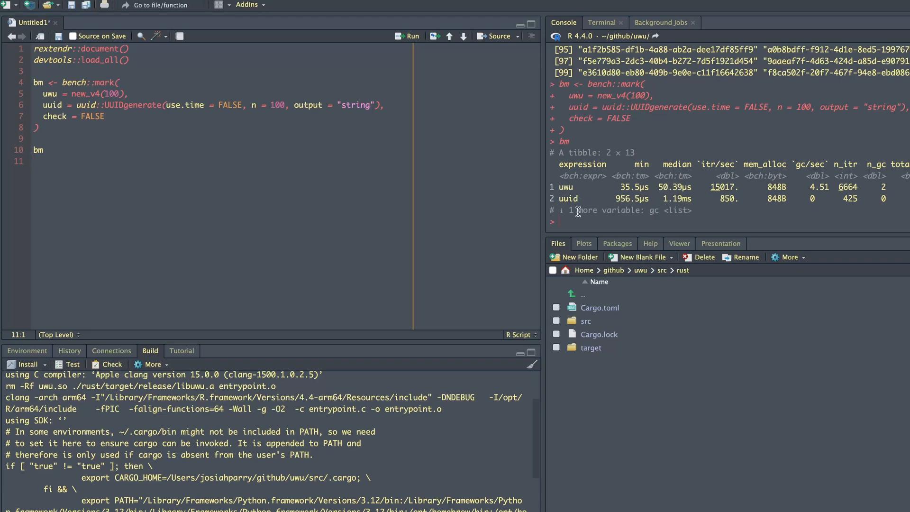
{"action": "mouse_move", "coordinate": [700, 200]}
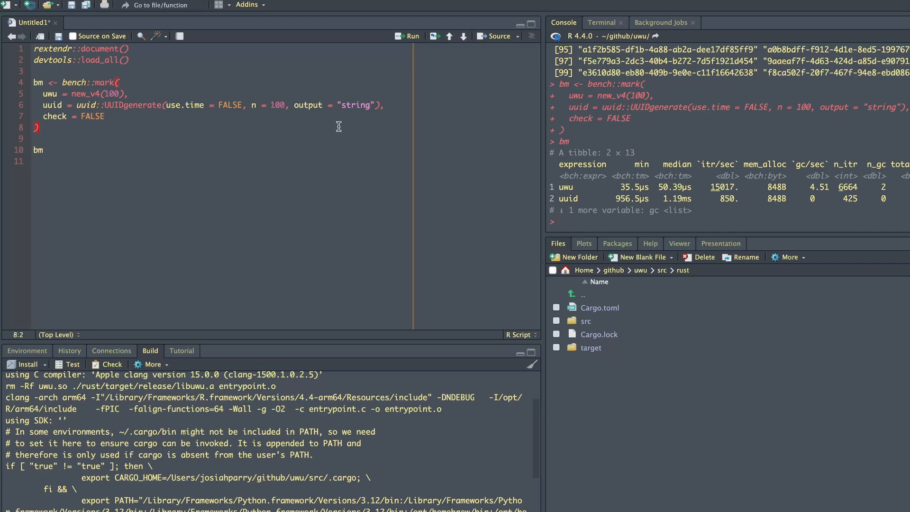
{"action": "mouse_move", "coordinate": [560, 213]}
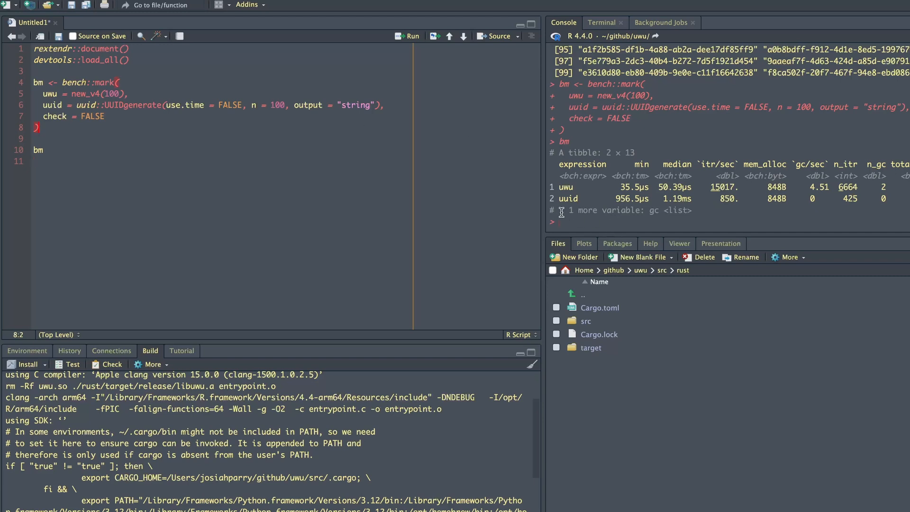
{"action": "mouse_move", "coordinate": [638, 203]}
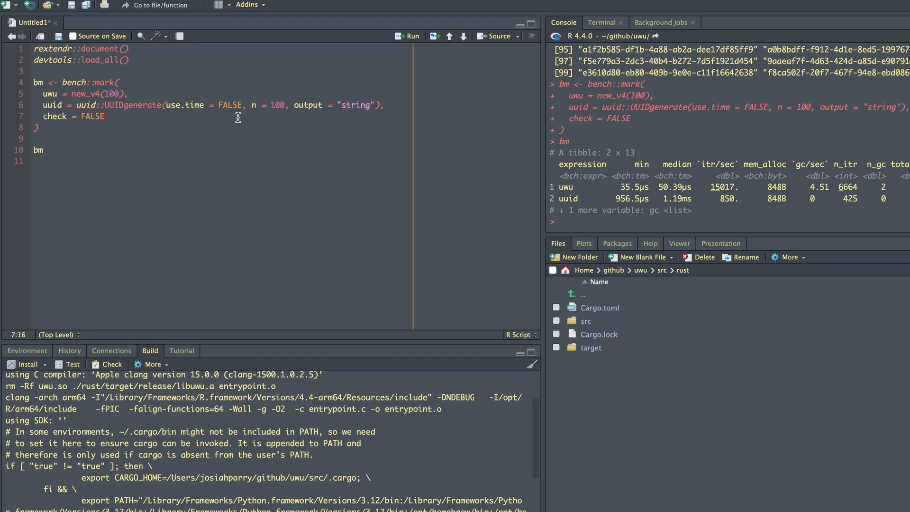
Add relative = TRUE to bench::mark, define n <- 1000 and use n in both calls.
{"action": "type", "text": "relative = TRUE"}
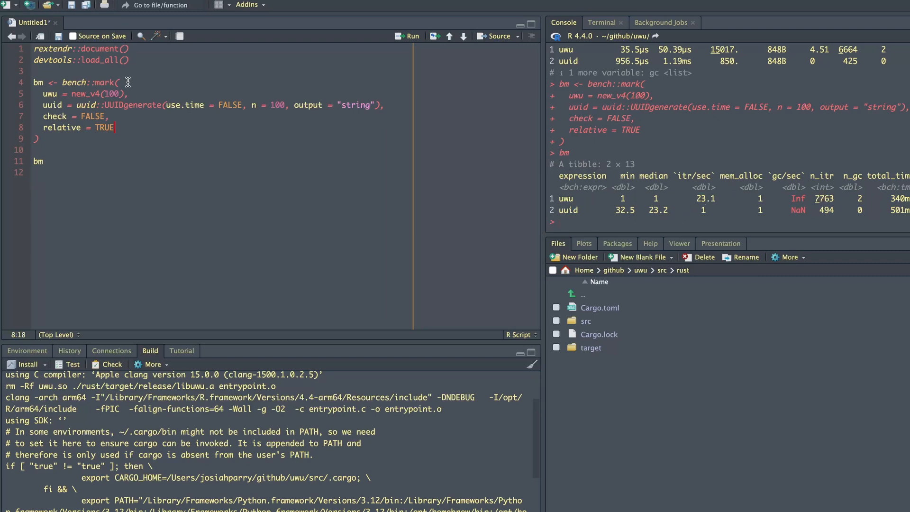
{"action": "type", "text": "n <-"}
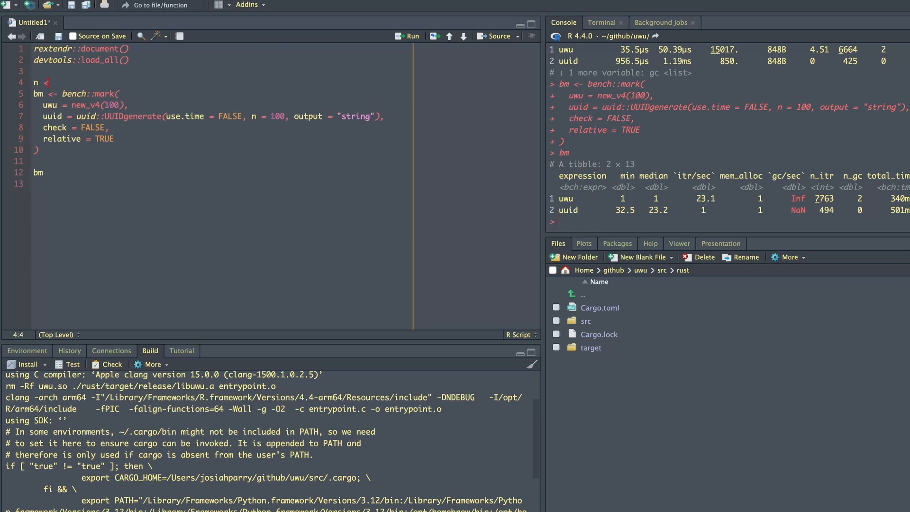
{"action": "type", "text": "1000"}
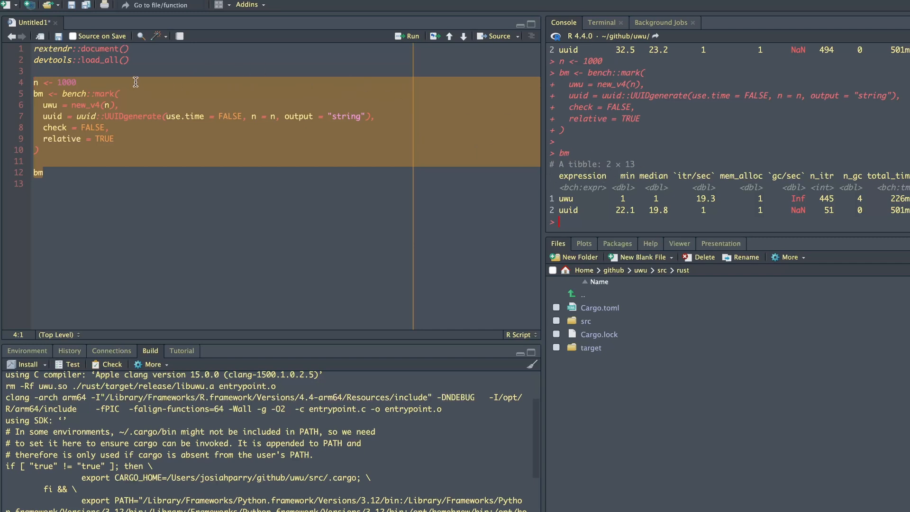
Raise n to 10000, 100000 and 1000000, rerunning the relative benchmark each time.
{"action": "left_click", "coordinate": [181, 90]}
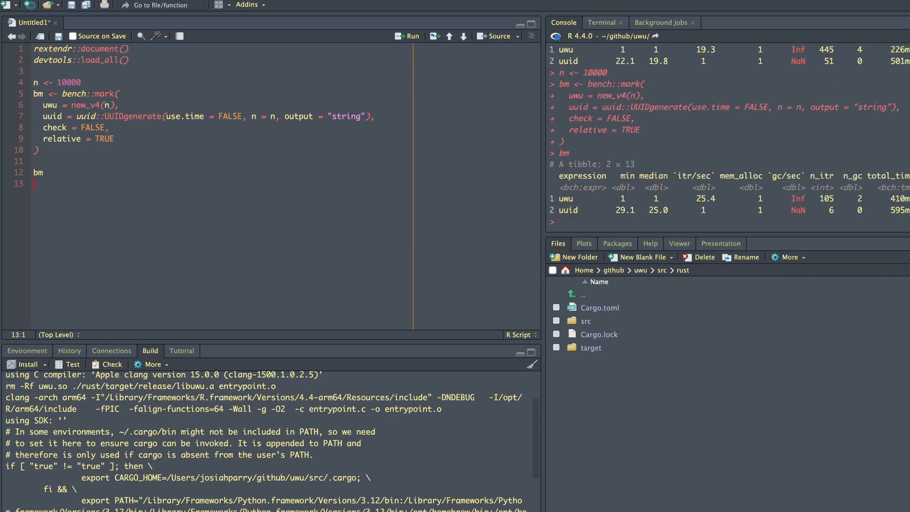
{"action": "left_click", "coordinate": [77, 82]}
{"action": "type", "text": "0"}
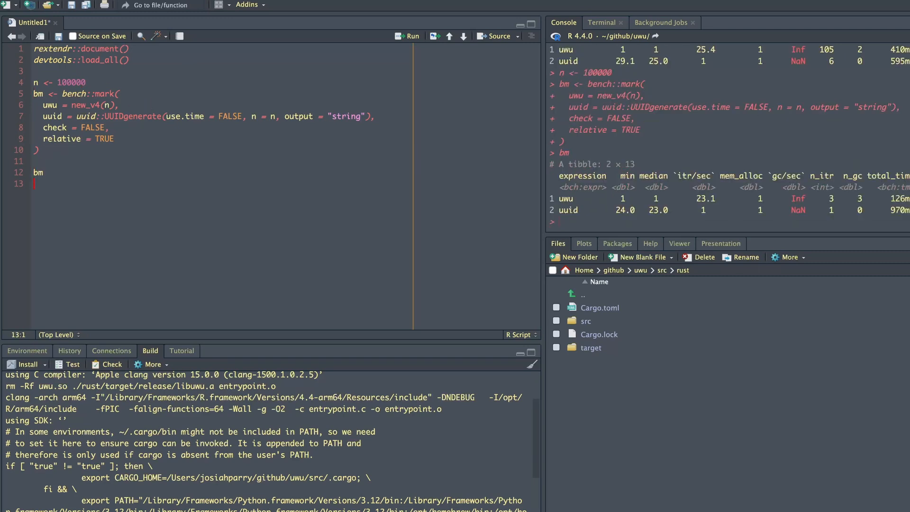
{"action": "mouse_move", "coordinate": [73, 77]}
{"action": "type", "text": "0"}
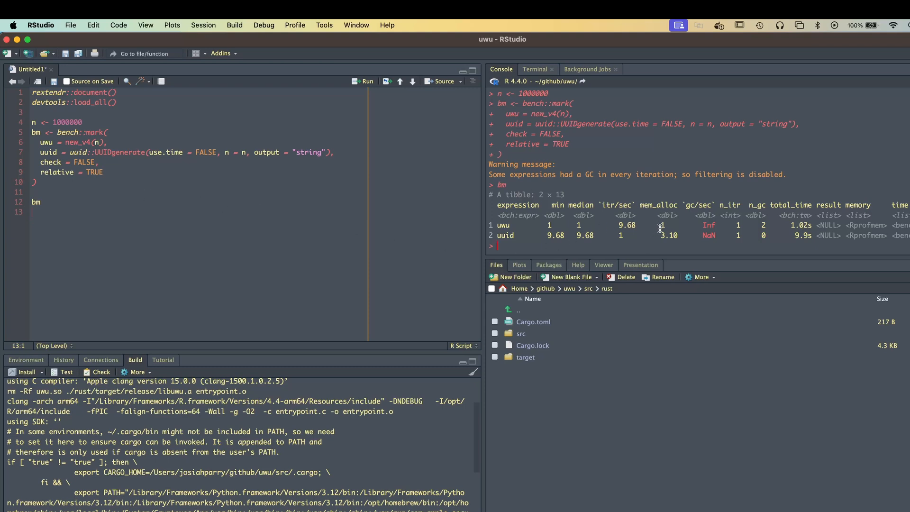
{"action": "mouse_move", "coordinate": [662, 232]}
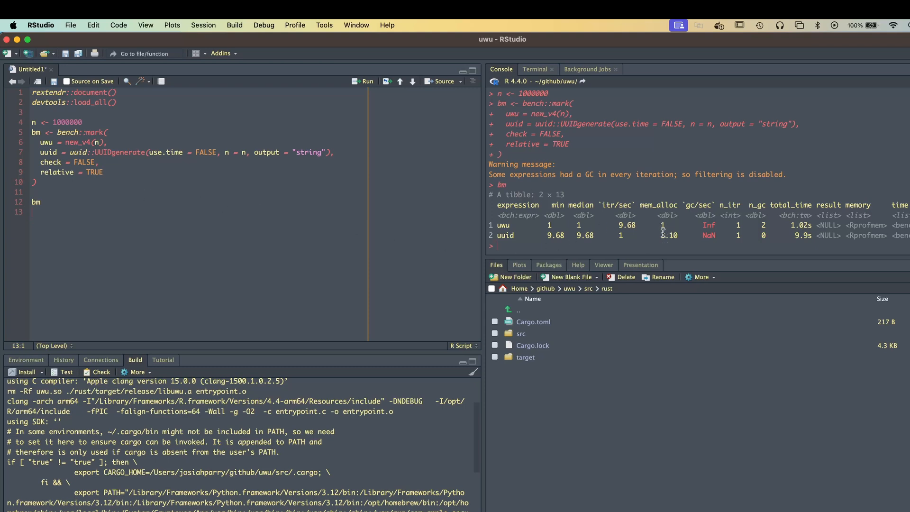
{"action": "double_click", "coordinate": [668, 235]}
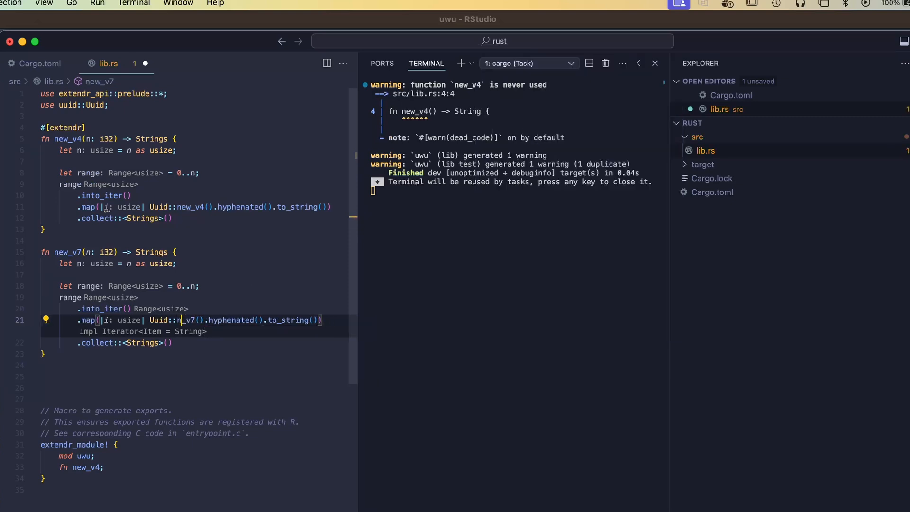
Draft new_v7 calling Uuid::now_v7 and start its #[extendr] attribute in lib.rs.
{"action": "type", "text": "ow"}
{"action": "type", "text": "//"}
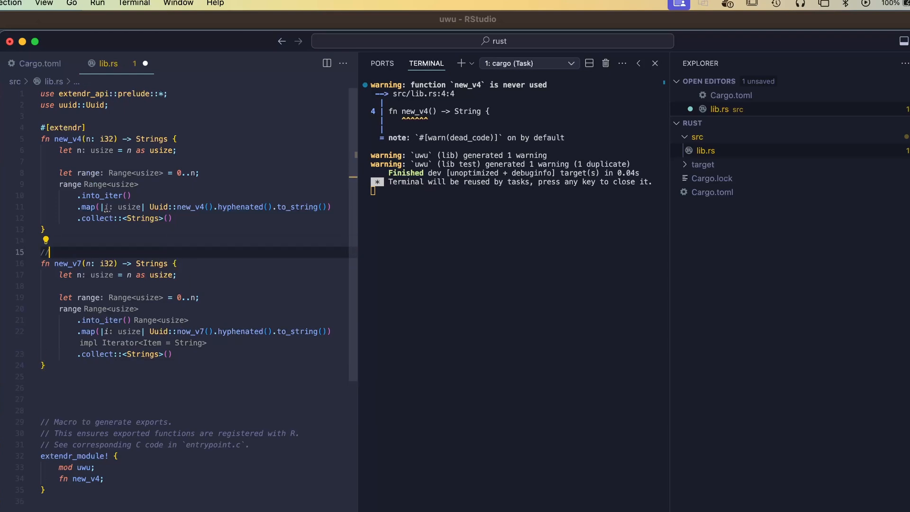
{"action": "type", "text": "#[e"}
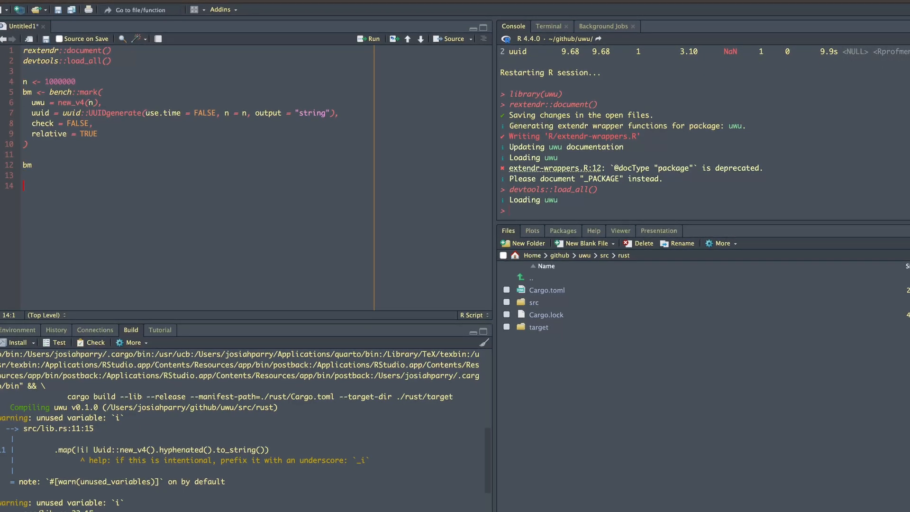
Call new_v7(10) and write uuid::UUIDgenerate(use.time = TRUE) for comparison.
{"action": "type", "text": "new_v7(10"}
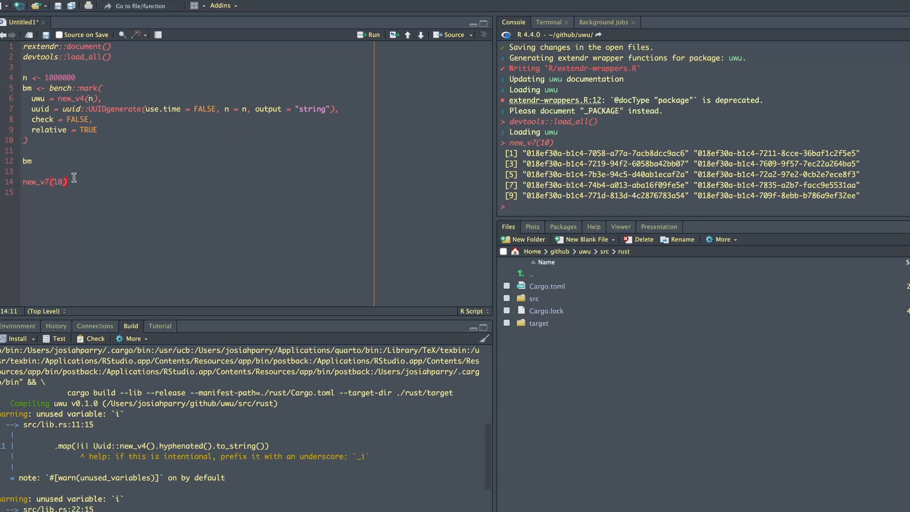
{"action": "type", "text": "ne"}
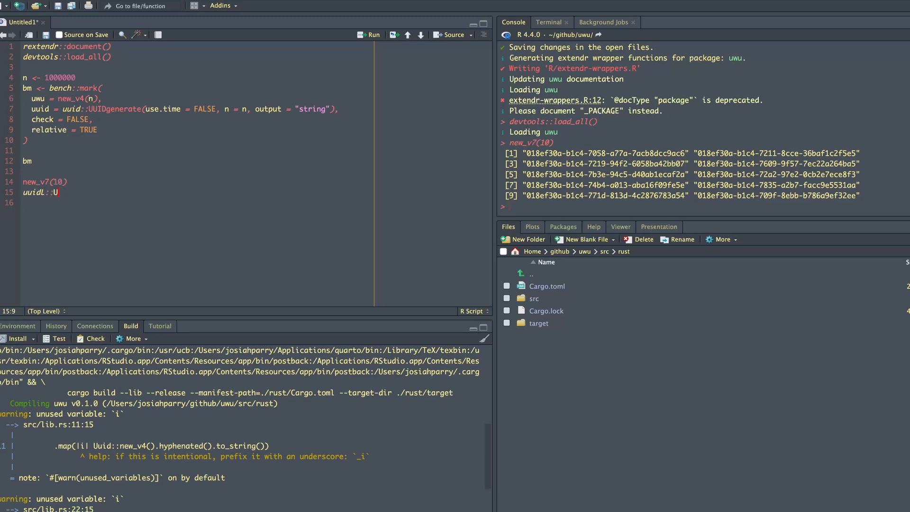
{"action": "type", "text": "U"}
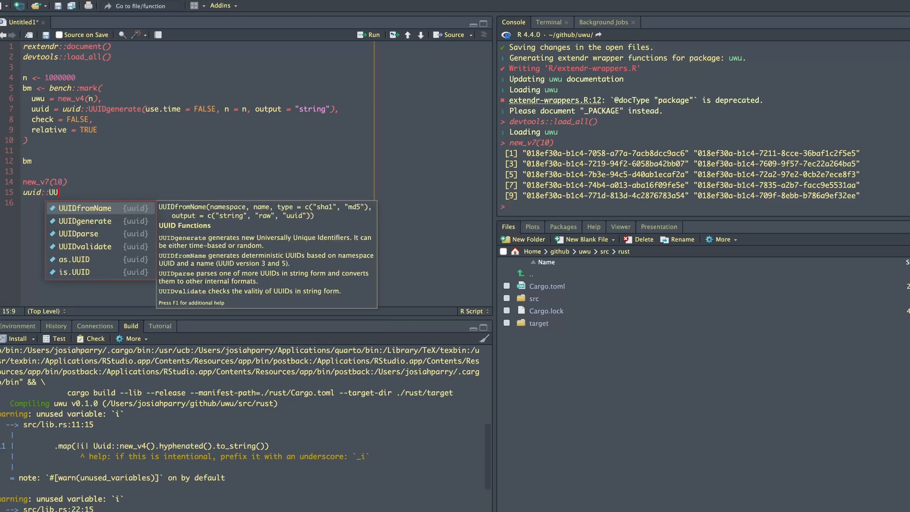
{"action": "type", "text": "UIDgenerate(use"}
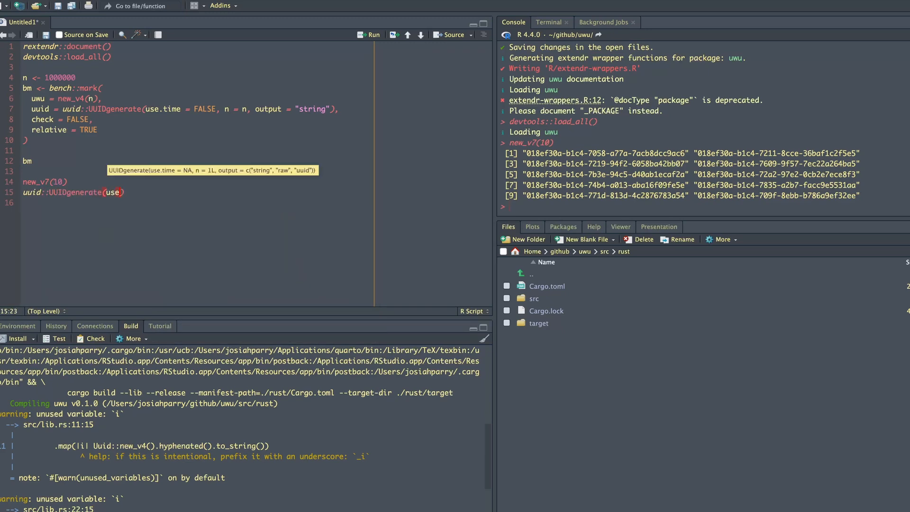
{"action": "type", "text": ".time = TRUE, n = n, output = \"string"}
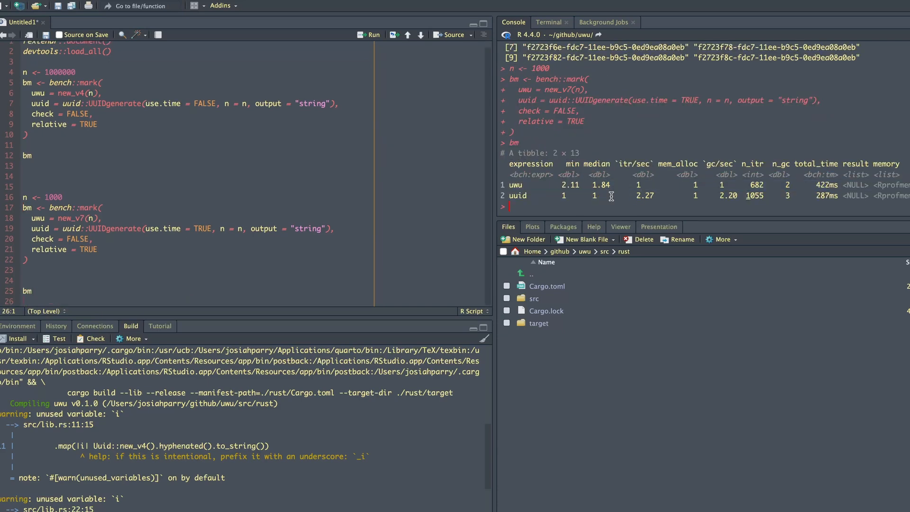
{"action": "mouse_move", "coordinate": [528, 197]}
{"action": "type", "text": "00"}
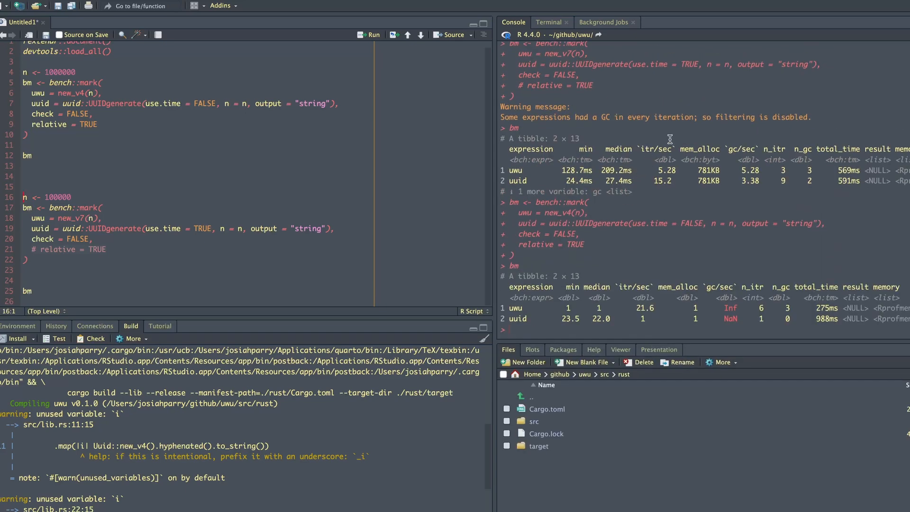
{"action": "mouse_move", "coordinate": [561, 210]}
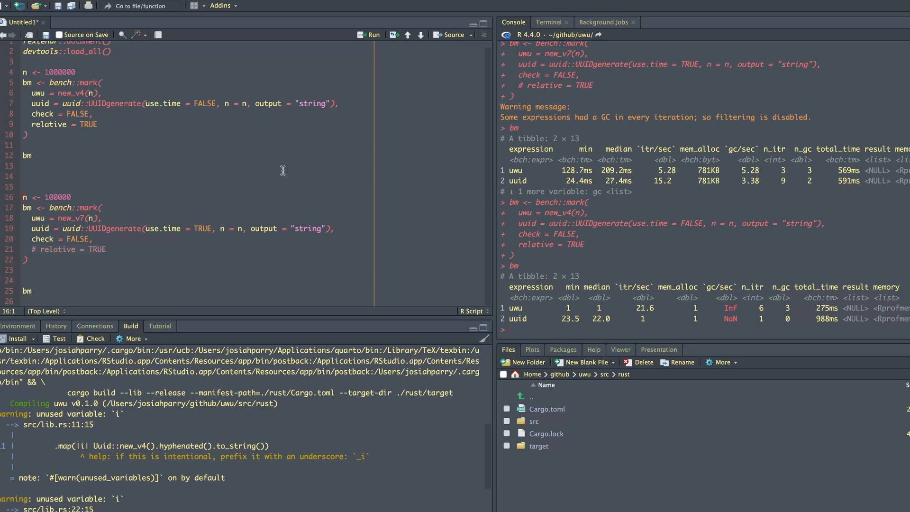
Benchmark new_v7 against time-based UUIDgenerate at n = 1000 and 100000.
{"action": "double_click", "coordinate": [115, 103]}
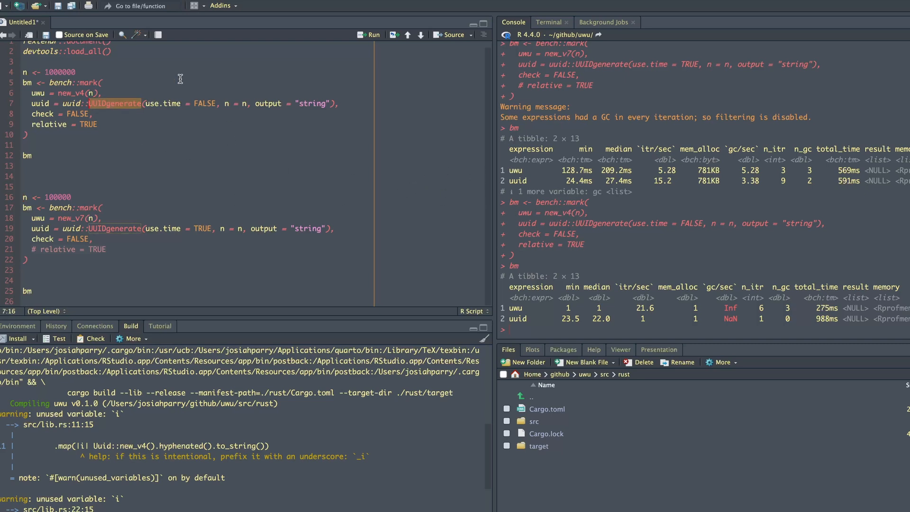
{"action": "double_click", "coordinate": [164, 104]}
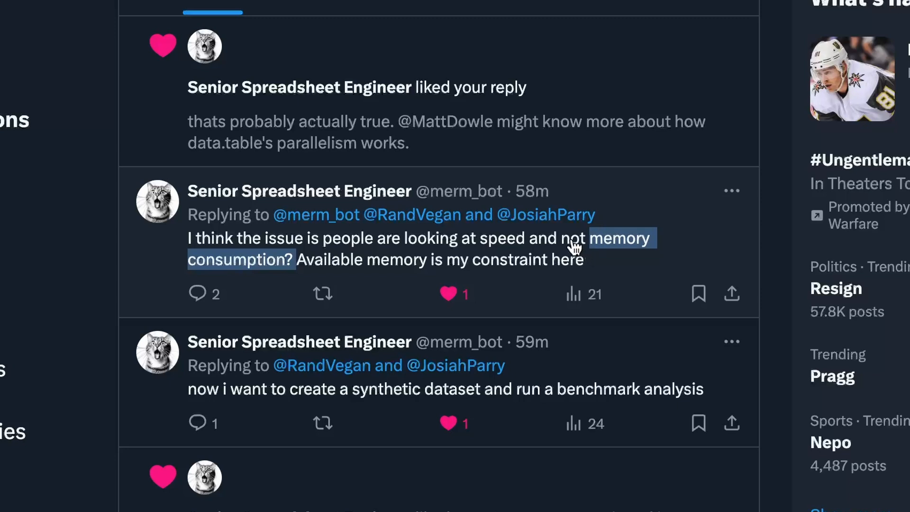
{"action": "mouse_move", "coordinate": [570, 251]}
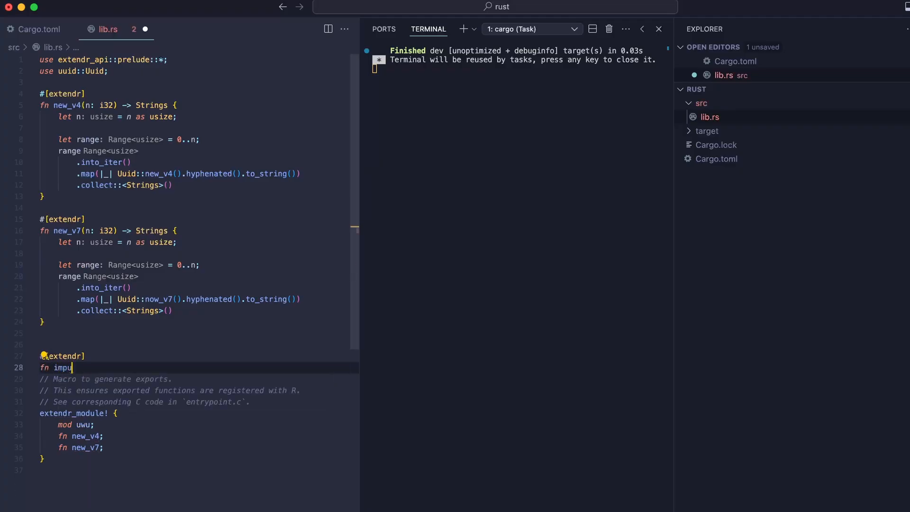
Write fn impute_uuid(x: Strings) rebinding x as a mutable Strings in lib.rs.
{"action": "type", "text": "te_uuid"}
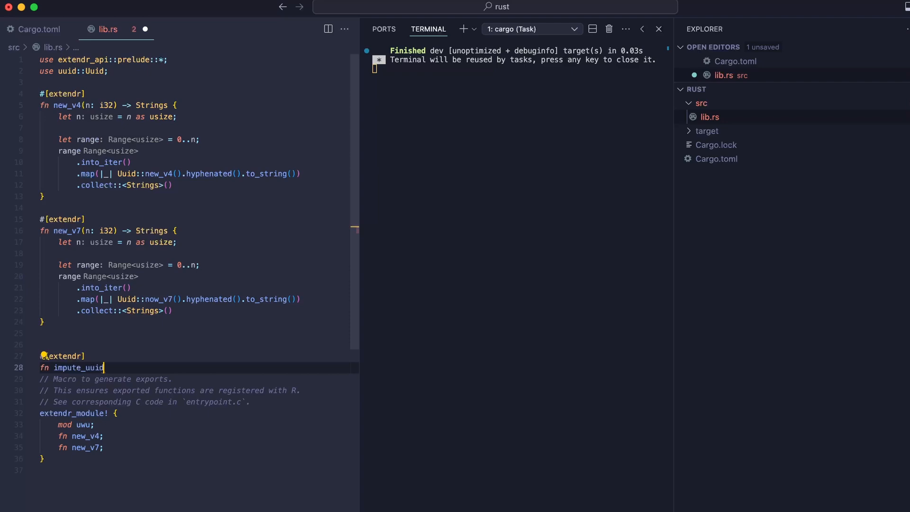
{"action": "type", "text": "(x: )"}
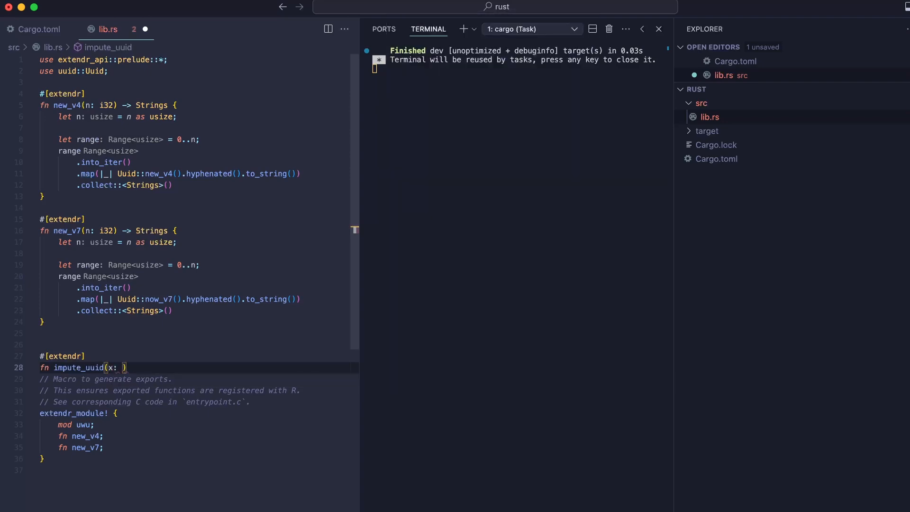
{"action": "type", "text": "Strings) {"}
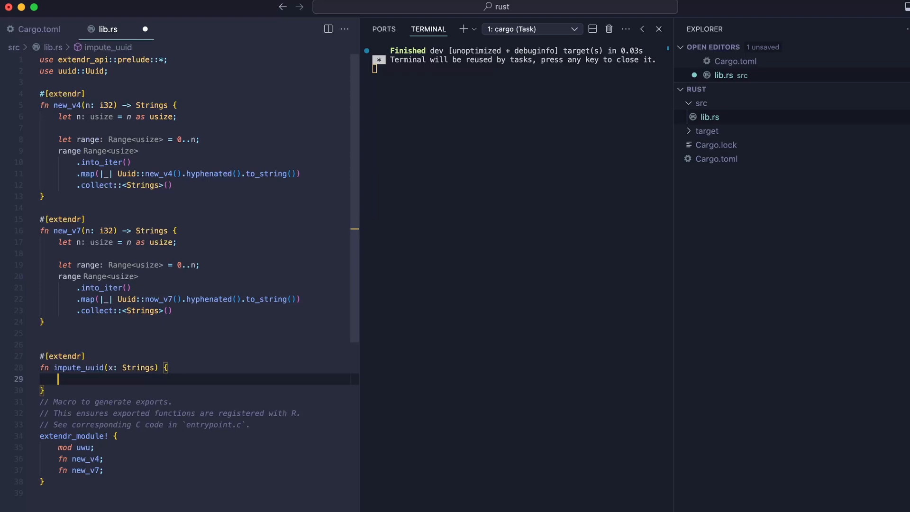
{"action": "type", "text": "let"}
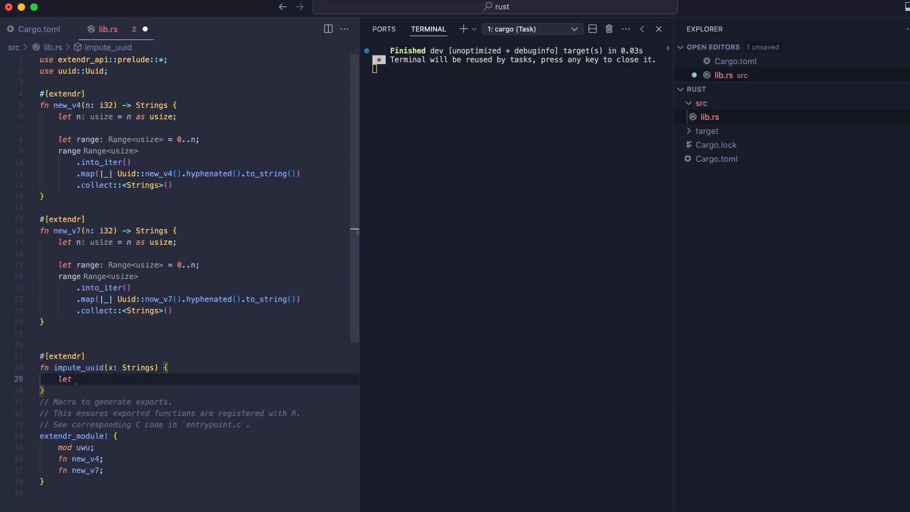
{"action": "type", "text": "x: Strings = x;"}
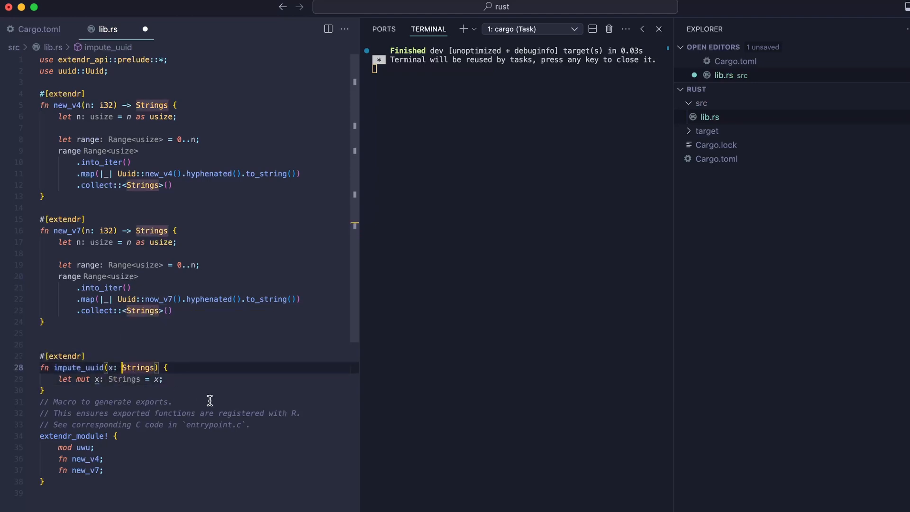
{"action": "mouse_move", "coordinate": [221, 390]}
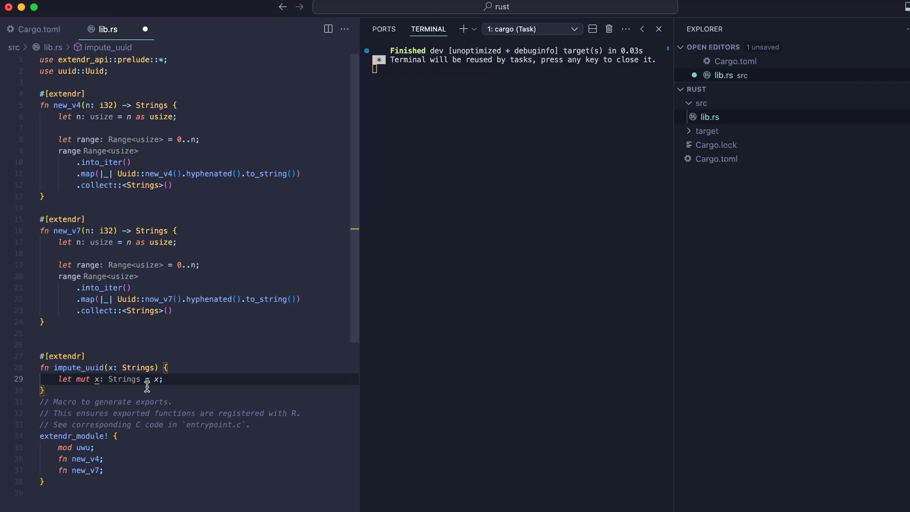
{"action": "key", "text": "enter"}
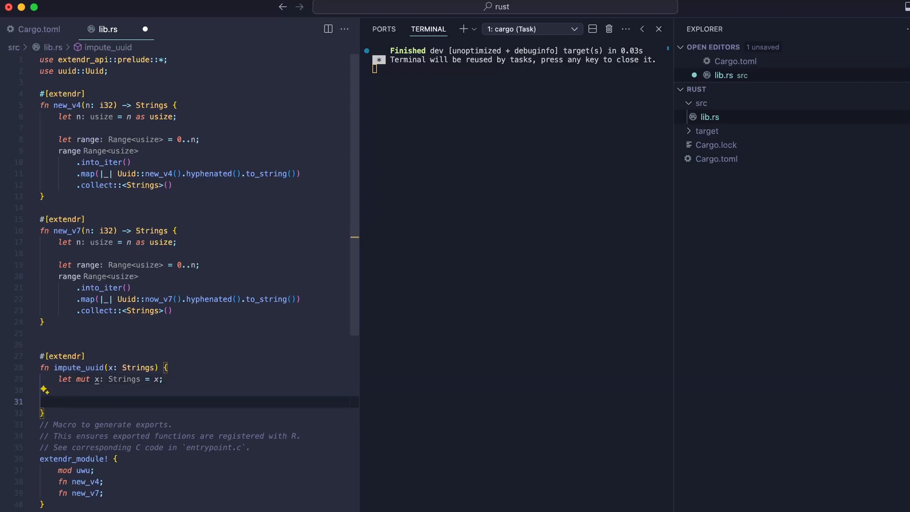
Loop over 0..x.len(), check each element is_na, and start set_elt with Uuid::new_v4().
{"action": "type", "text": "x"}
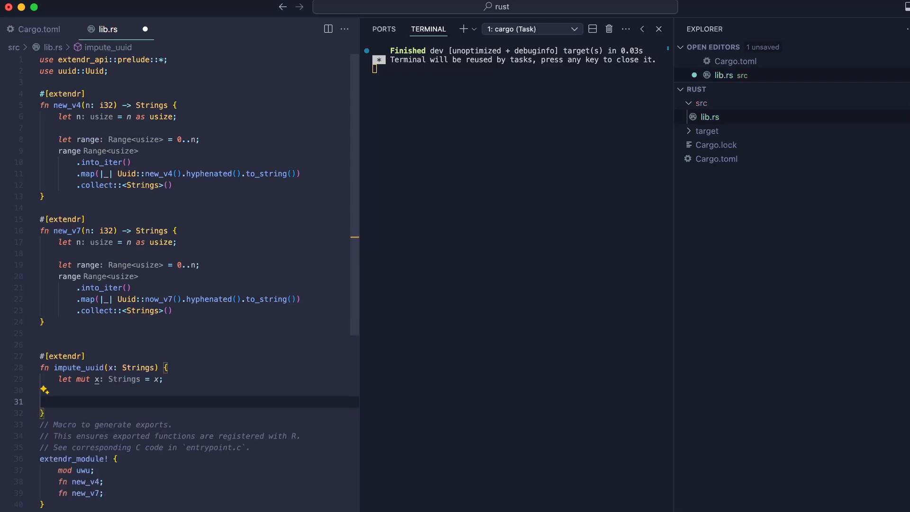
{"action": "type", "text": "for i in 0..x.len() {"}
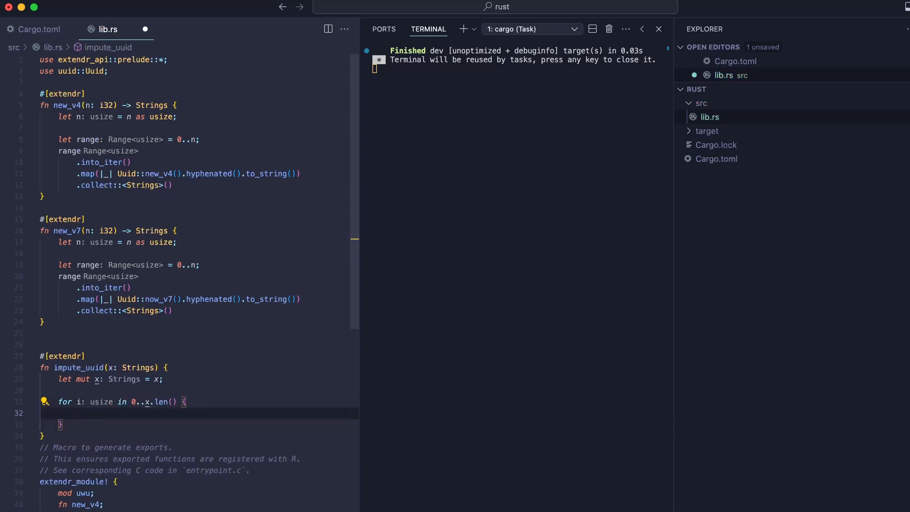
{"action": "type", "text": "x[]"}
{"action": "type", "text": "x.set_elt(i, Uuid:"}
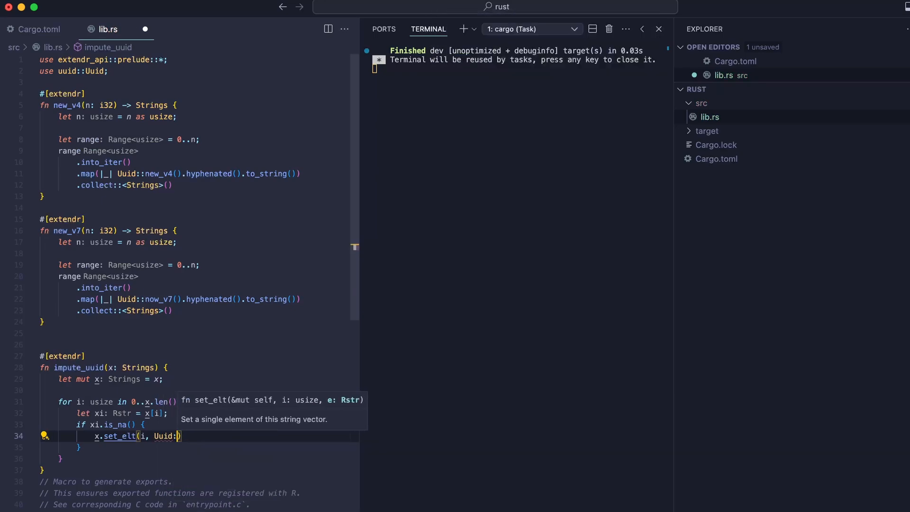
{"action": "type", "text": "new_v4().hyphenated().to_string("}
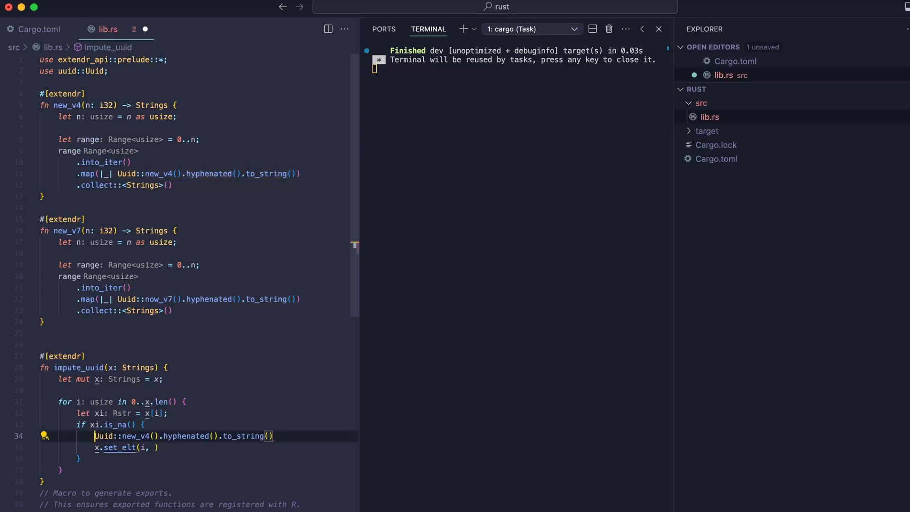
Store the hyphenated v4 string in a uuid variable and pass Rstr::from(uuid) to set_elt.
{"action": "type", "text": "let uuids"}
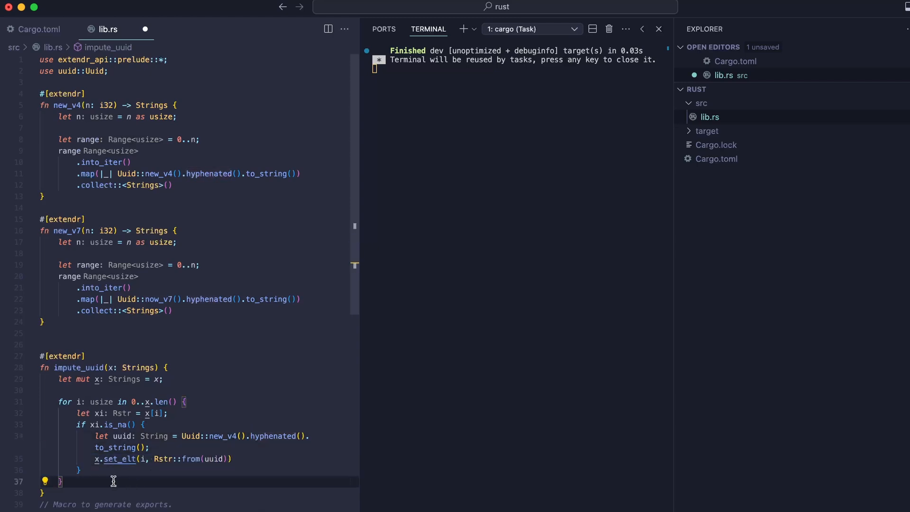
{"action": "left_click", "coordinate": [106, 494]}
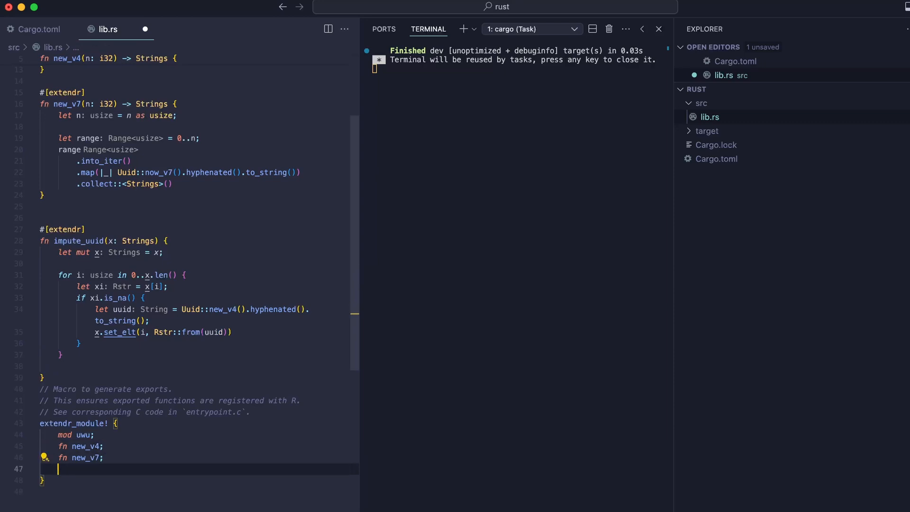
Add 'fn impute_uuid;' to the extendr_module! macro after new_v7.
{"action": "type", "text": "fn impute_uuid"}
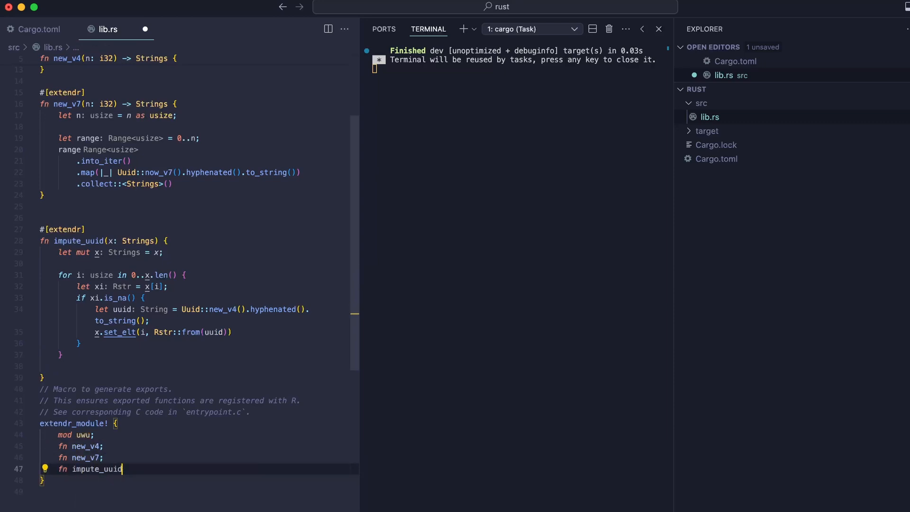
{"action": "type", "text": "&"}
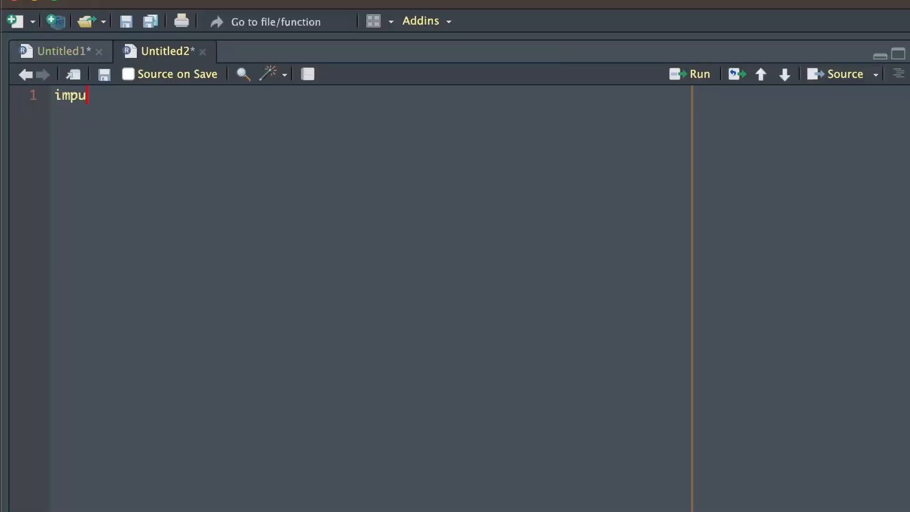
Test impute_uuid on x <- c("a", NA, "c") so the NA becomes a UUID string.
{"action": "type", "text": "te_uuid()"}
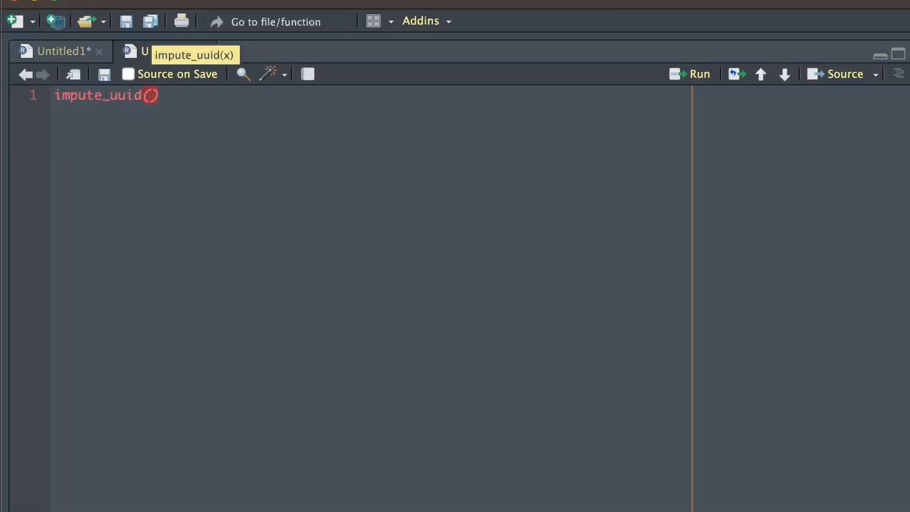
{"action": "type", "text": "x <-"}
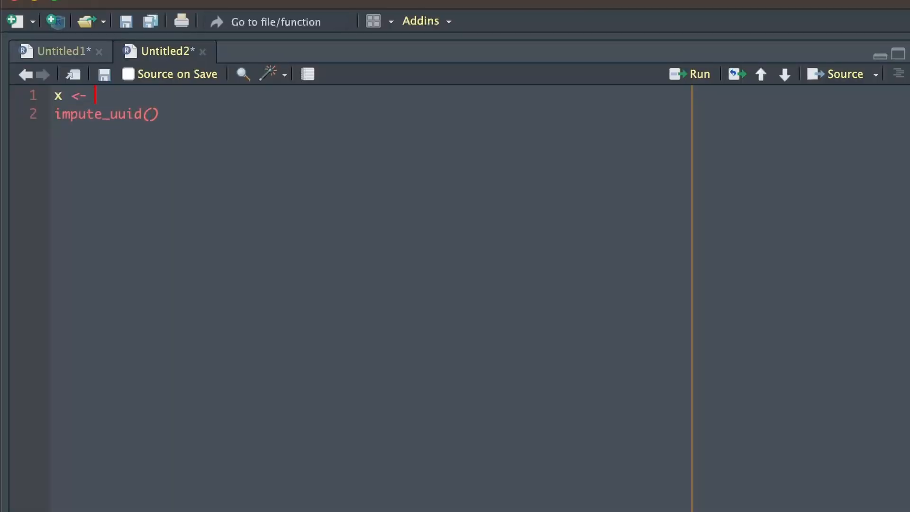
{"action": "type", "text": "c(\"a\")"}
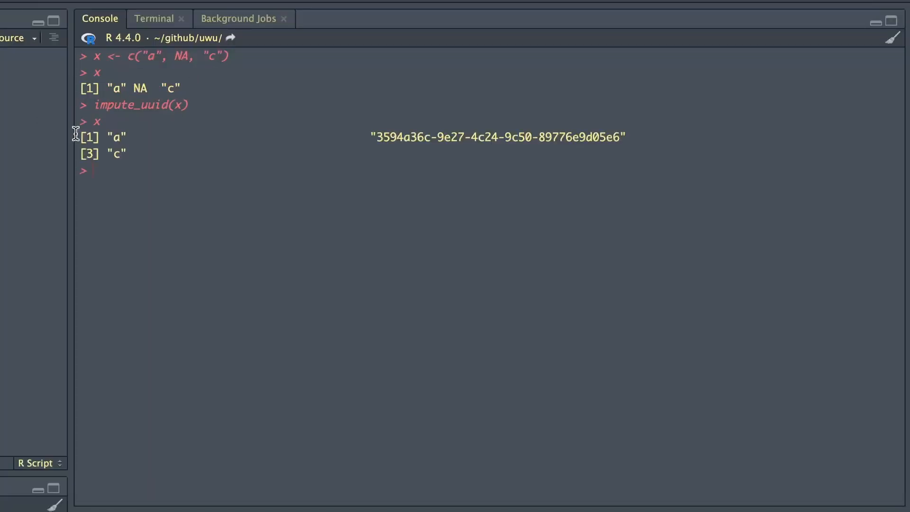
{"action": "mouse_move", "coordinate": [675, 156]}
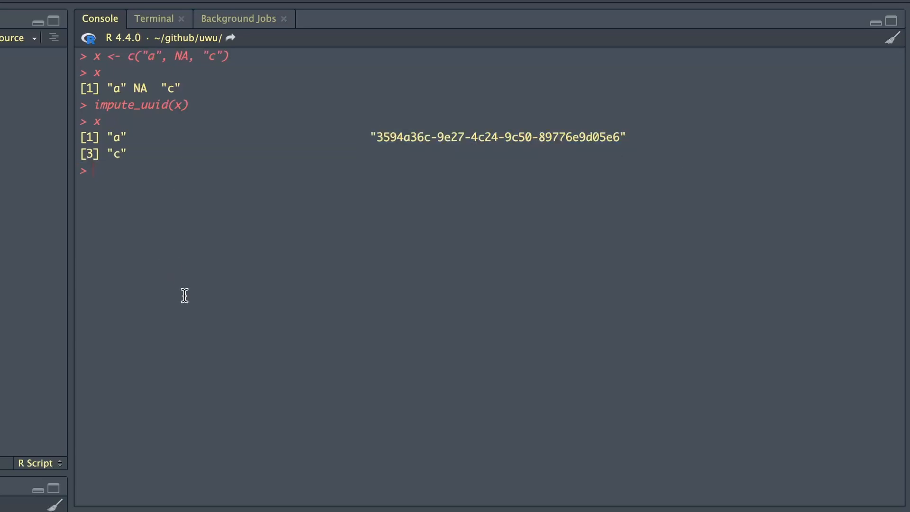
{"action": "mouse_move", "coordinate": [300, 135]}
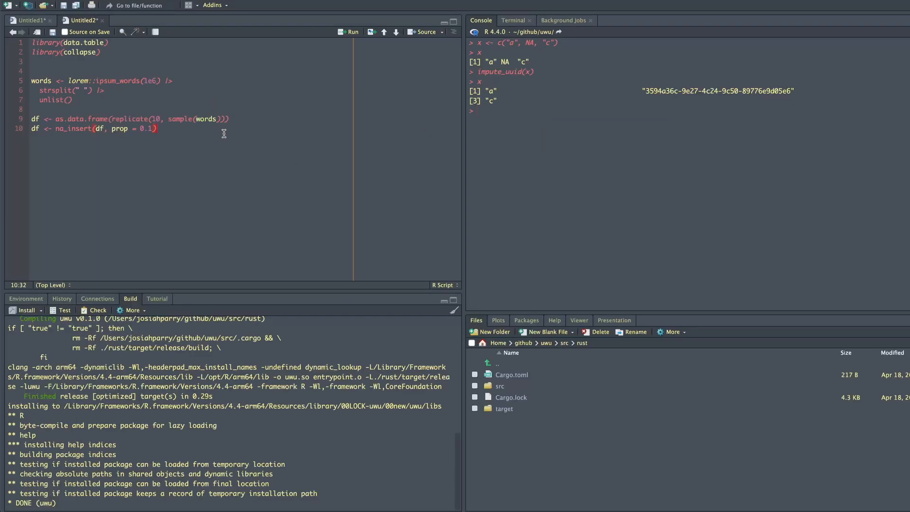
Run the df setup and write a for loop calling impute_uuid(col) on each column.
{"action": "key", "text": "ctrl+a"}
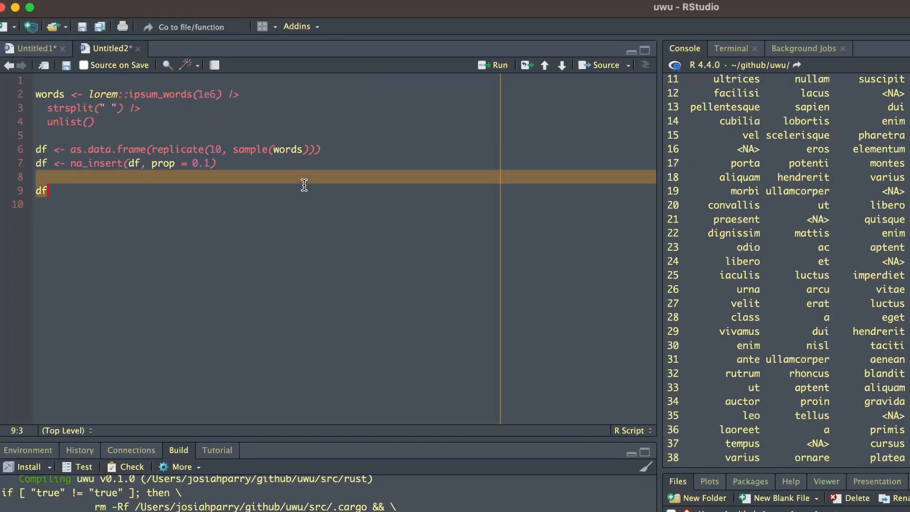
{"action": "type", "text": "for (col in df"}
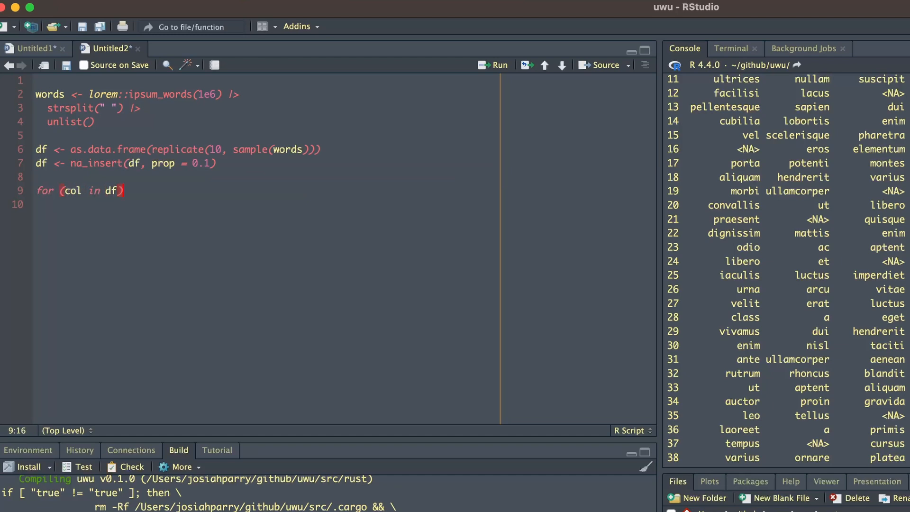
{"action": "type", "text": "{"}
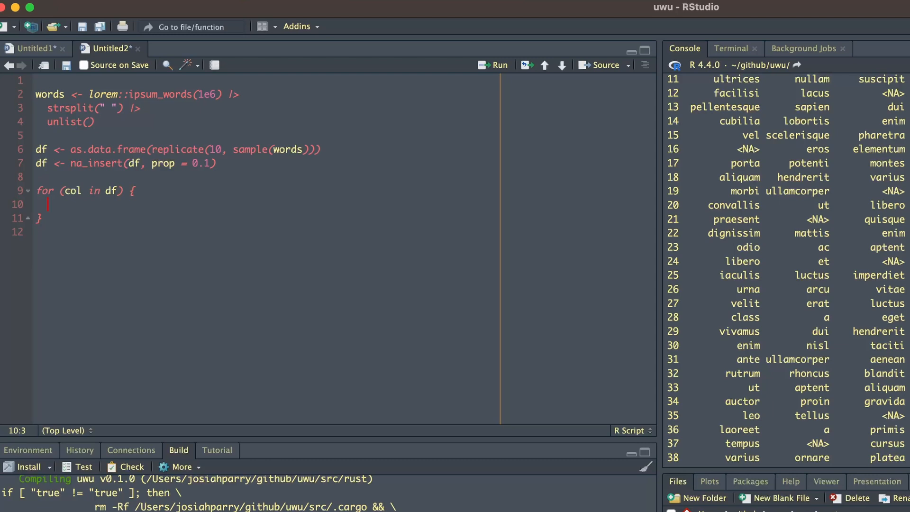
{"action": "type", "text": "impute_"}
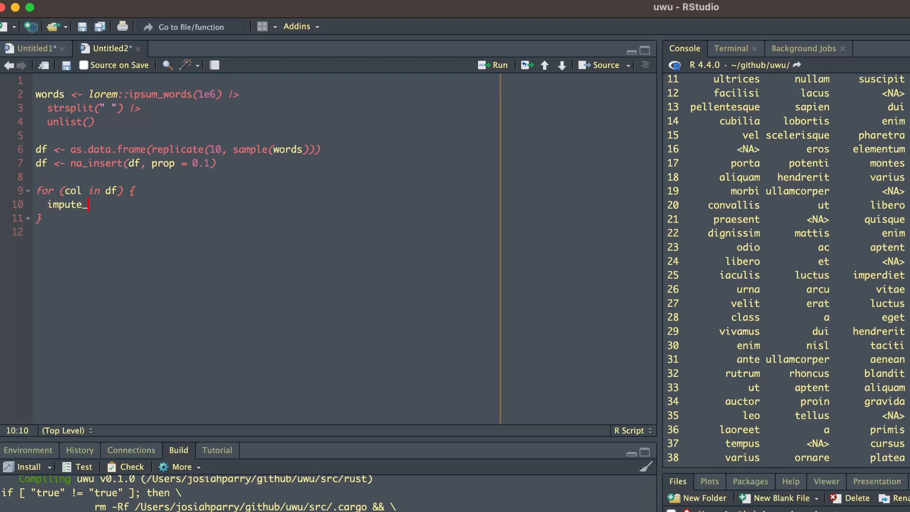
{"action": "type", "text": "uuid(col)"}
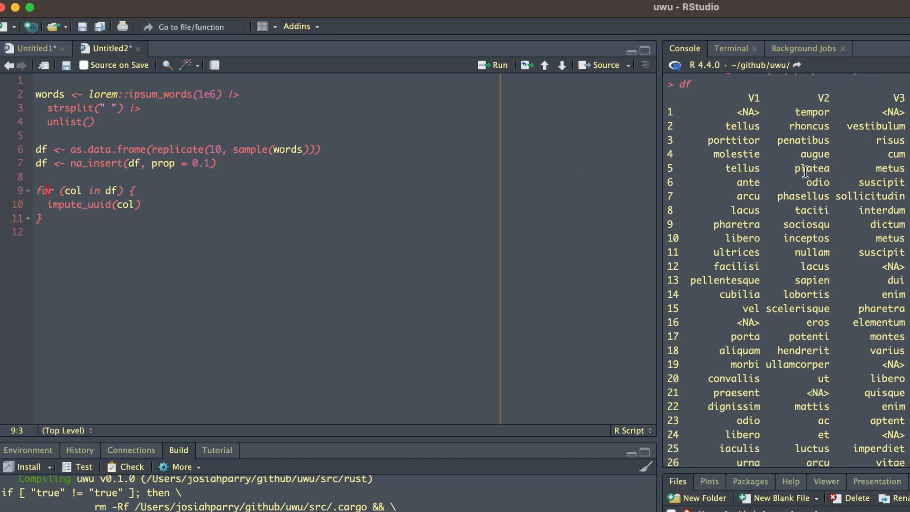
Wrap the loop in system.time({ }), run it (~0.94 s) and check df shows UUIDs.
{"action": "type", "text": "syst"}
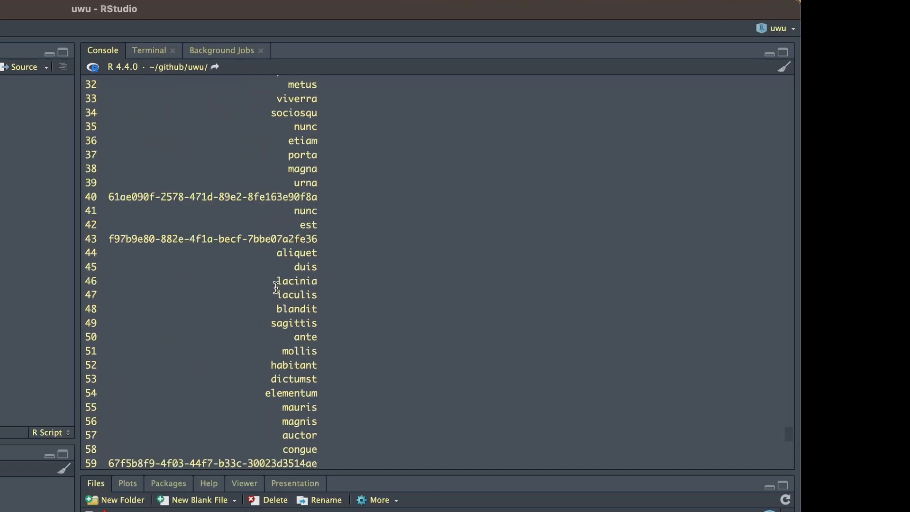
{"action": "scroll", "scroll_direction": "down", "scroll_amount": 3}
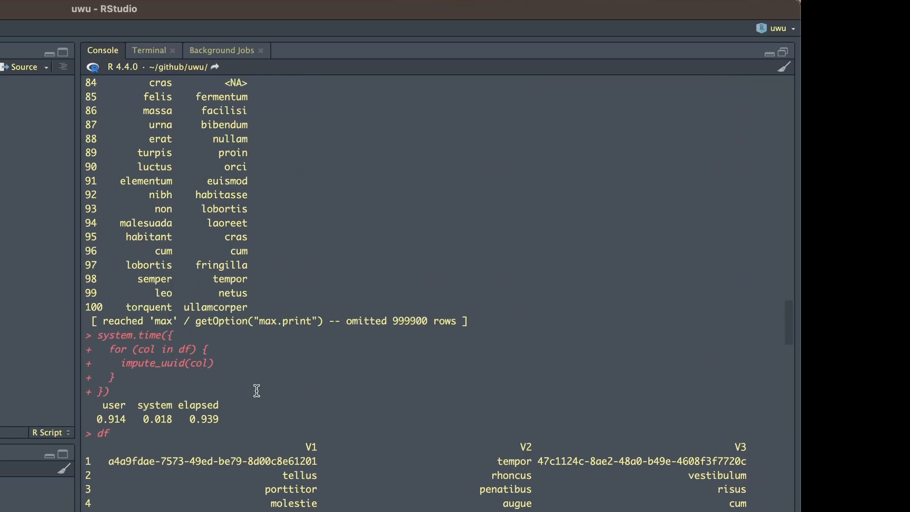
{"action": "mouse_move", "coordinate": [247, 469]}
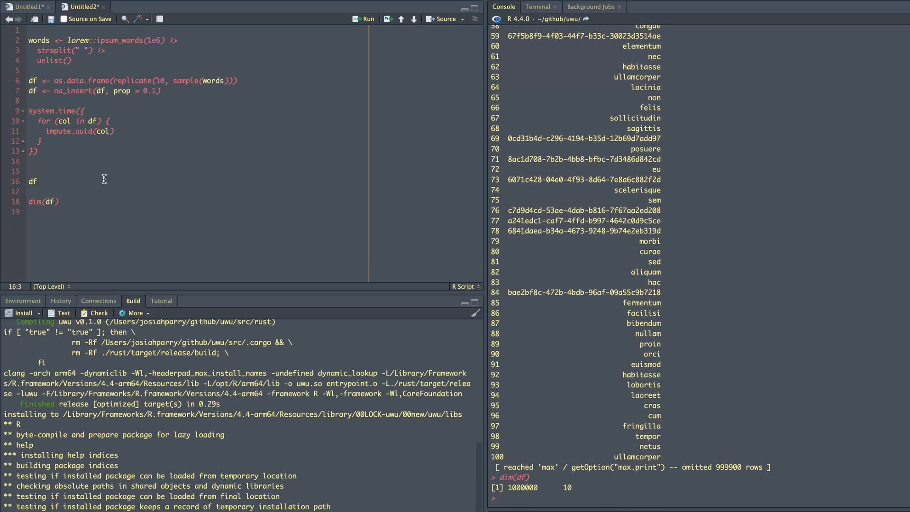
Change na_insert prop from 0.1 to 0.5, rebuild df and re-time the loop (~6.4 s).
{"action": "left_click", "coordinate": [155, 91]}
{"action": "type", "text": "5"}
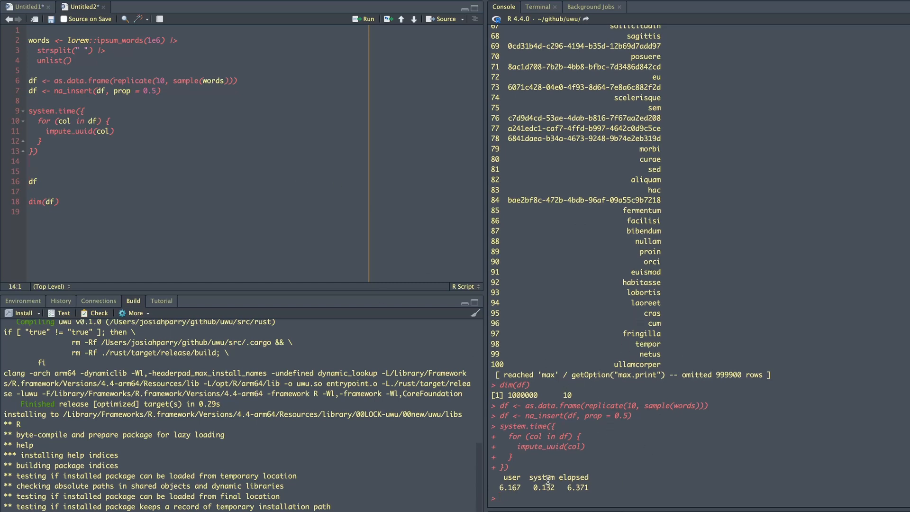
{"action": "mouse_move", "coordinate": [580, 447]}
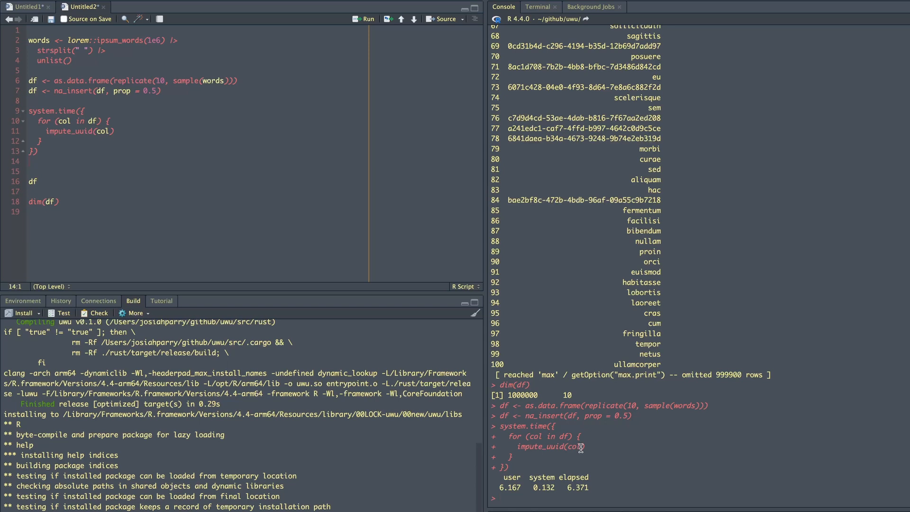
{"action": "mouse_move", "coordinate": [594, 448]}
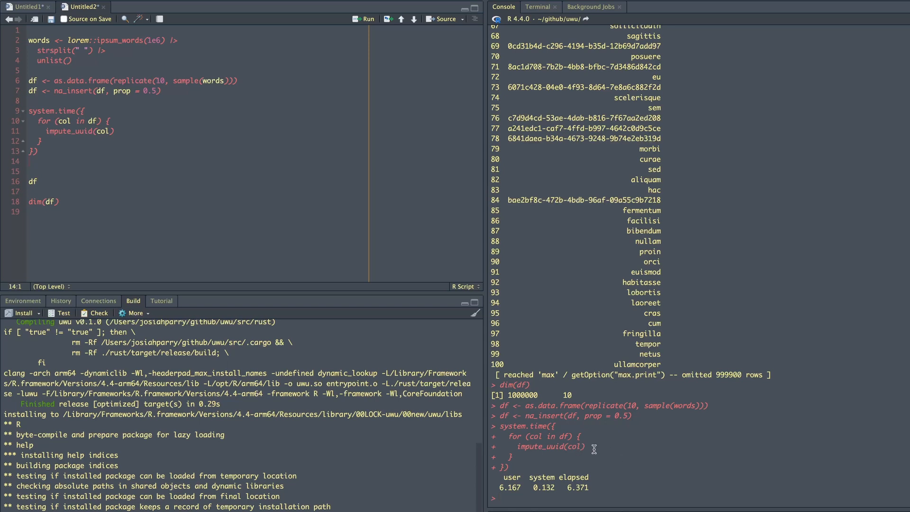
{"action": "mouse_move", "coordinate": [234, 228]}
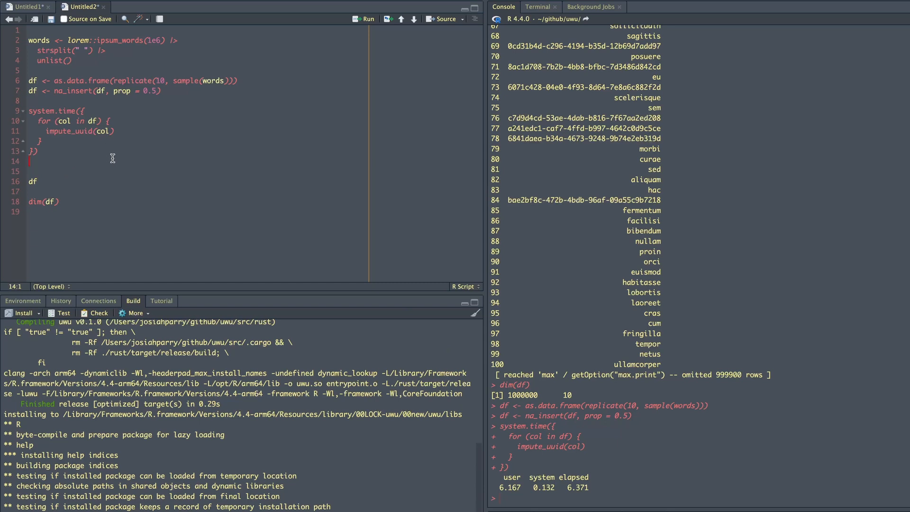
{"action": "left_click", "coordinate": [30, 211]}
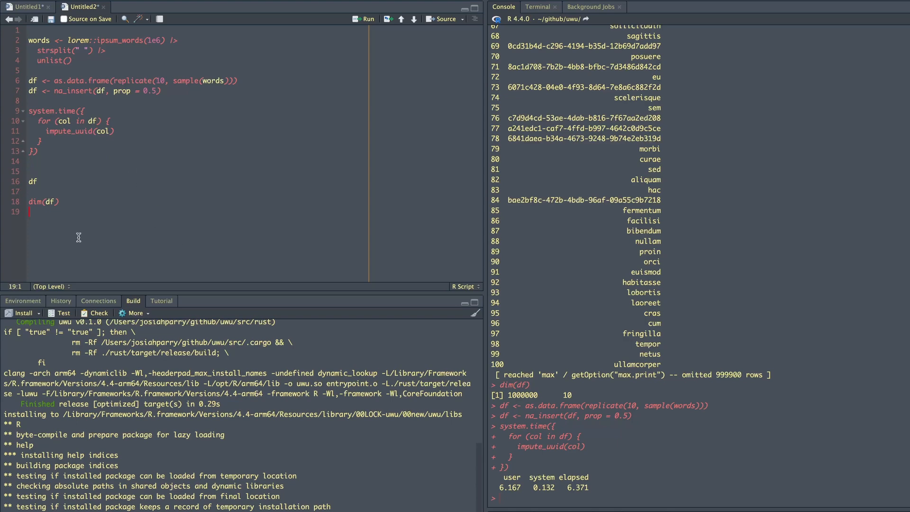